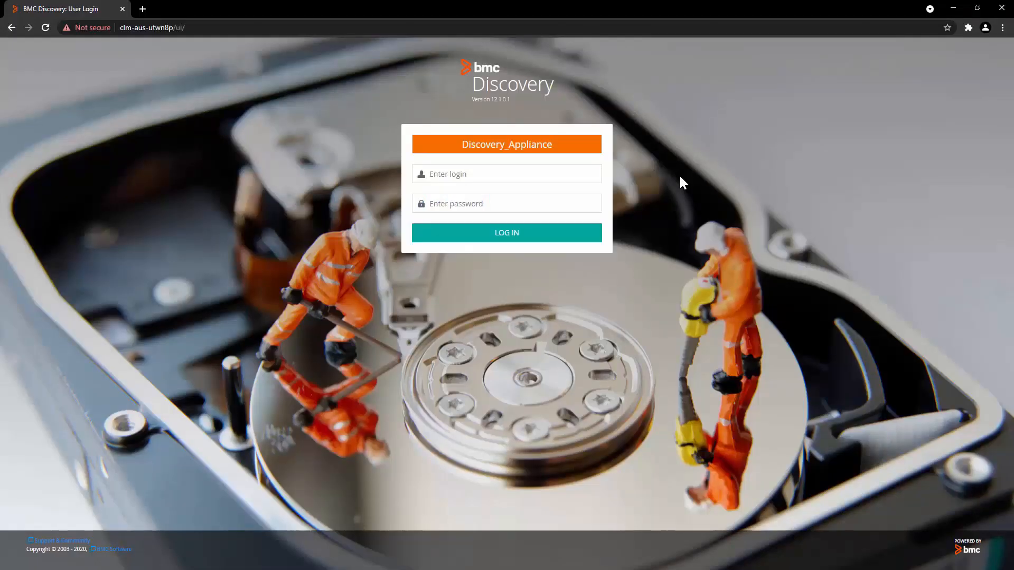
Sign in as the system user and go to Administration > Appliance Control
left_click(506, 174)
type("system")
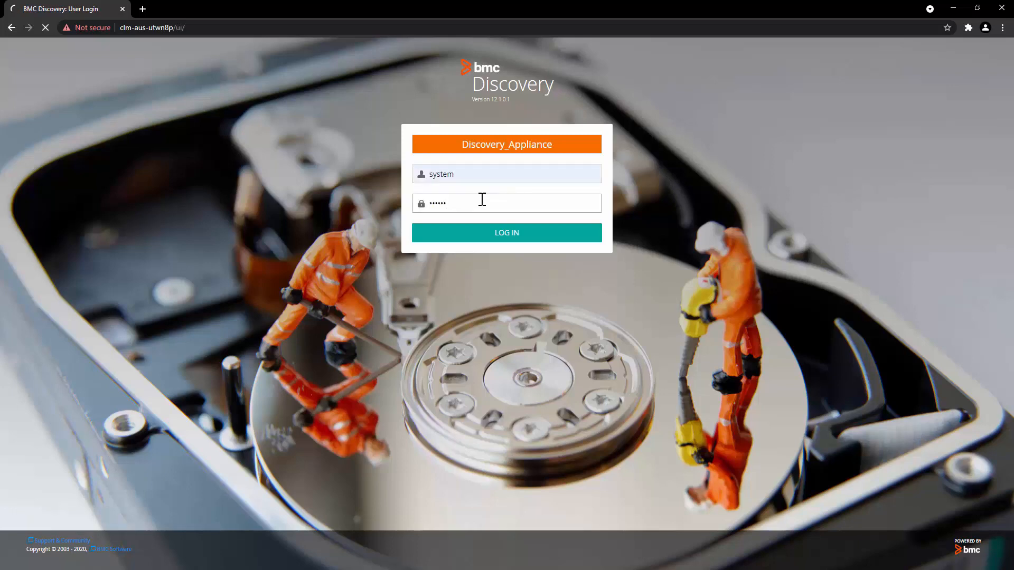
left_click(506, 232)
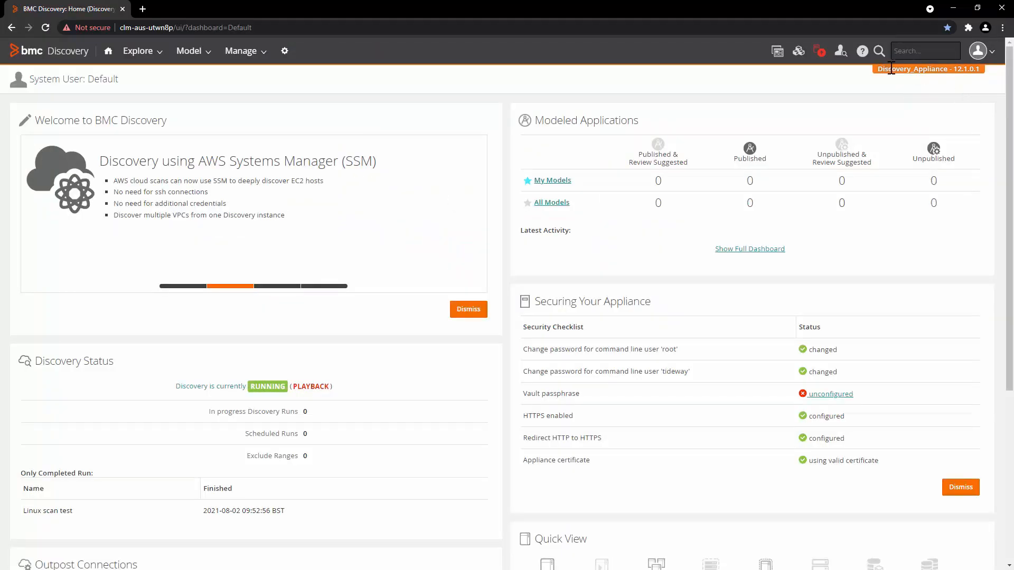
mouse_move(315, 94)
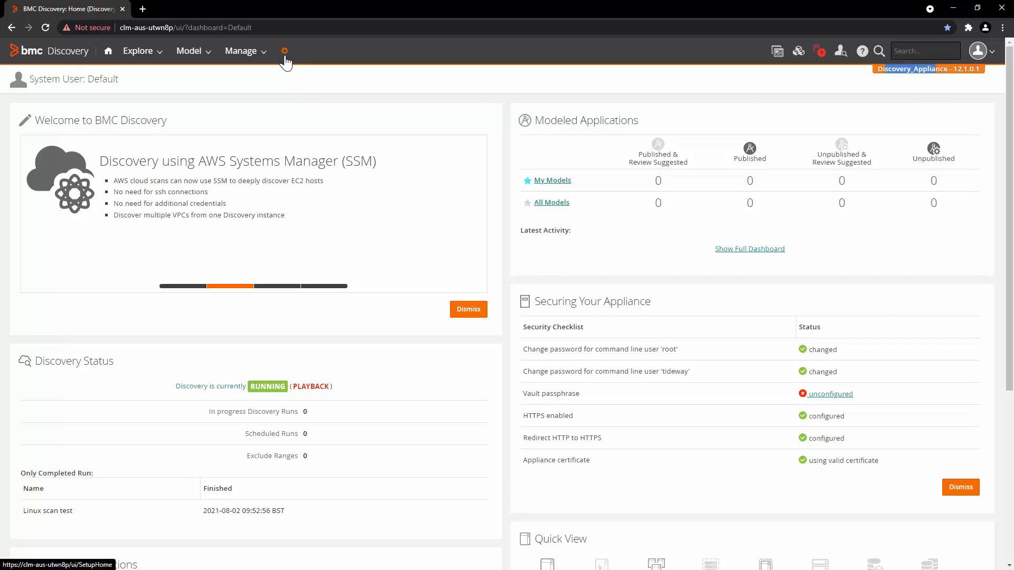
left_click(284, 51)
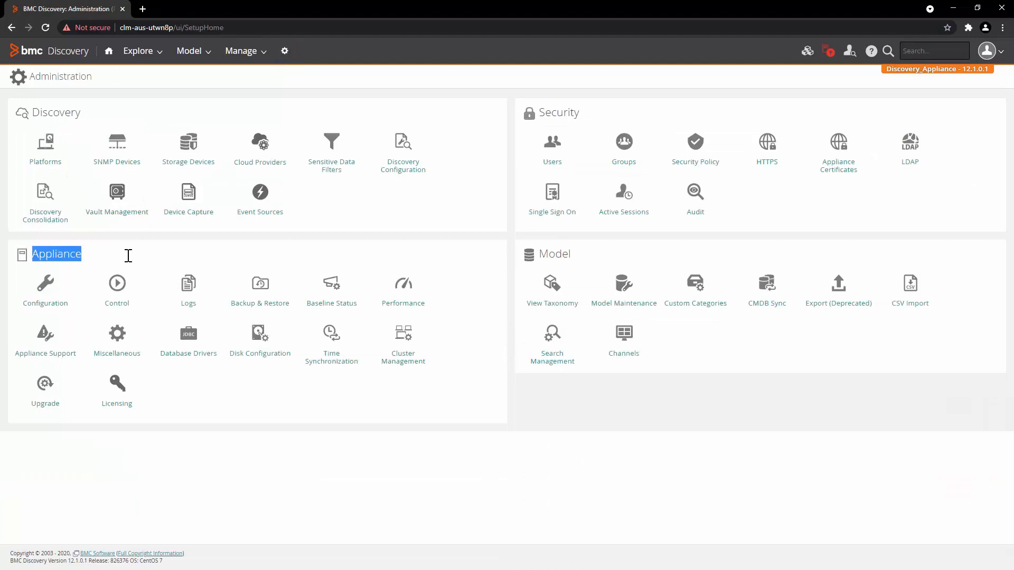
left_click(116, 283)
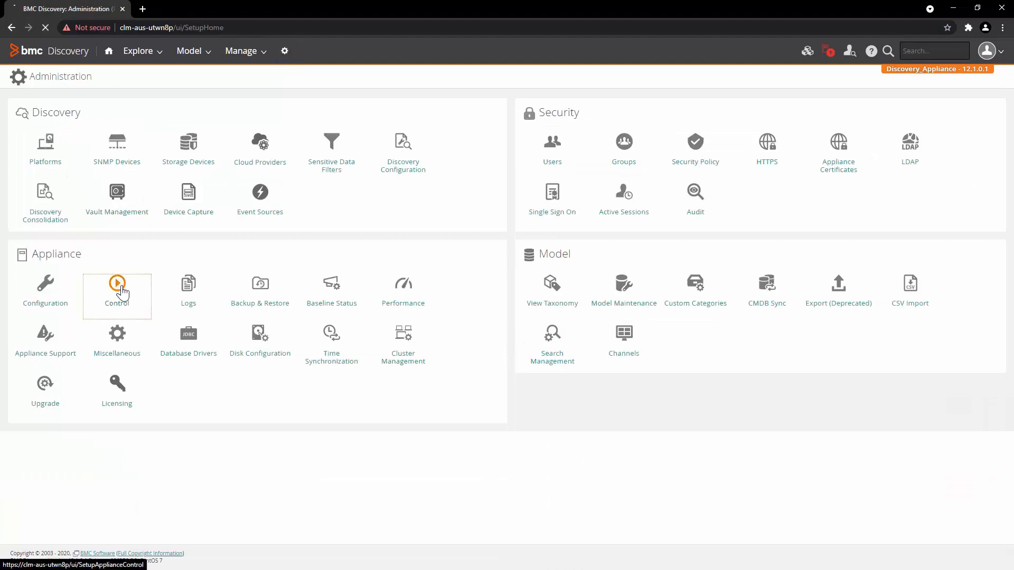
Set Maintenance Mode on the Control page until 'Maintenance mode enabled' shows
left_click(116, 287)
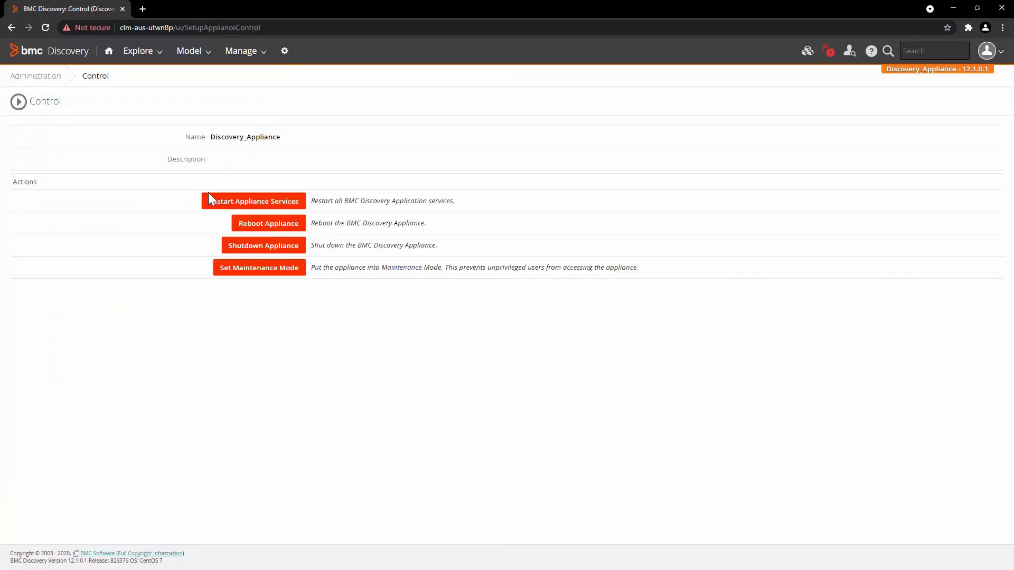
mouse_move(208, 210)
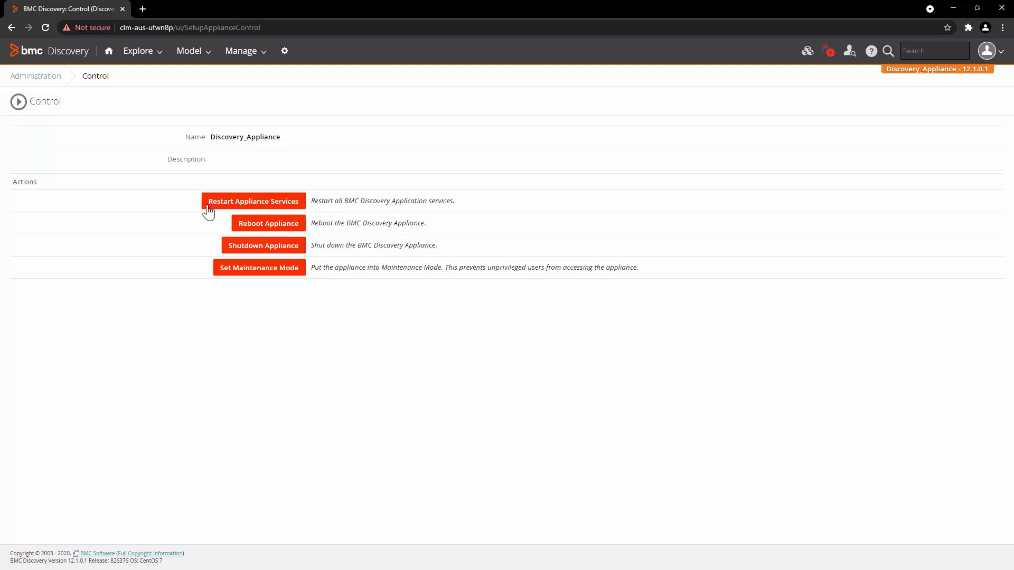
mouse_move(371, 407)
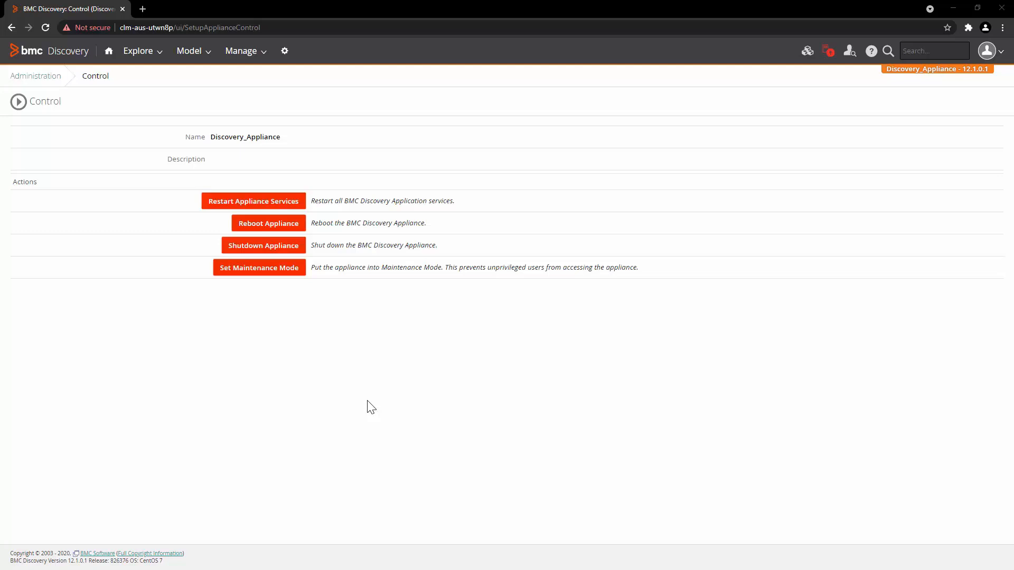
mouse_move(340, 369)
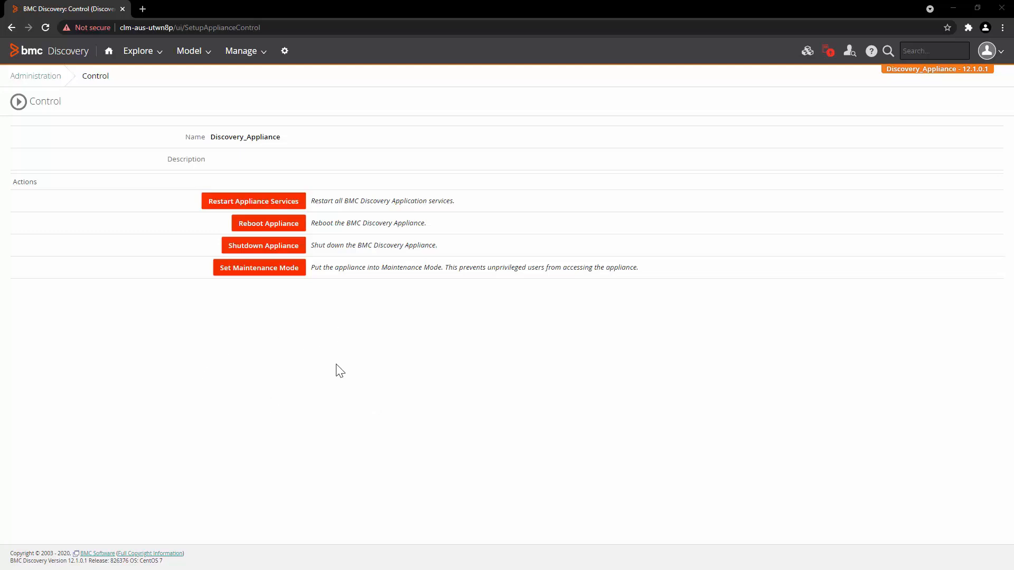
mouse_move(317, 267)
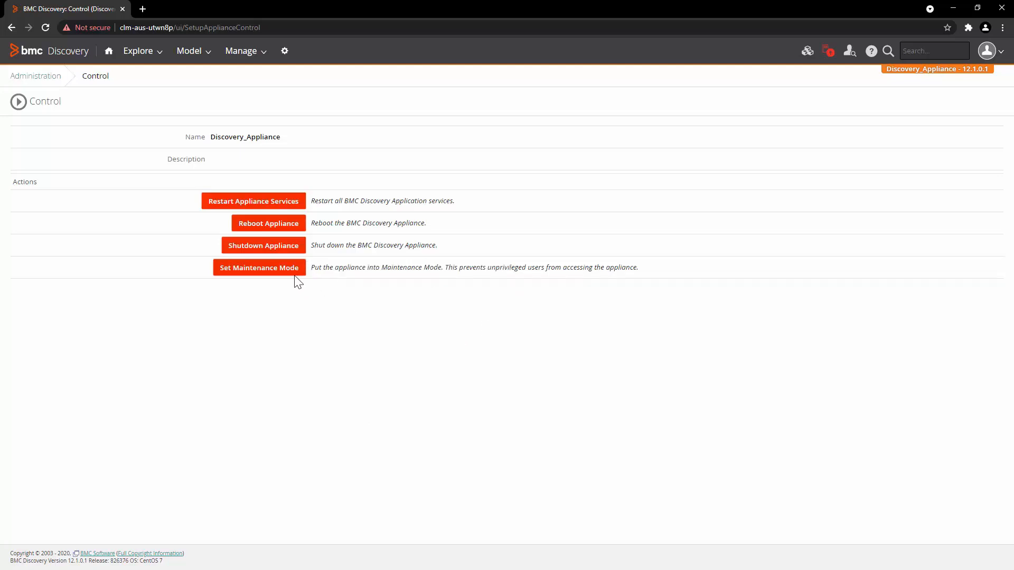
left_click(258, 267)
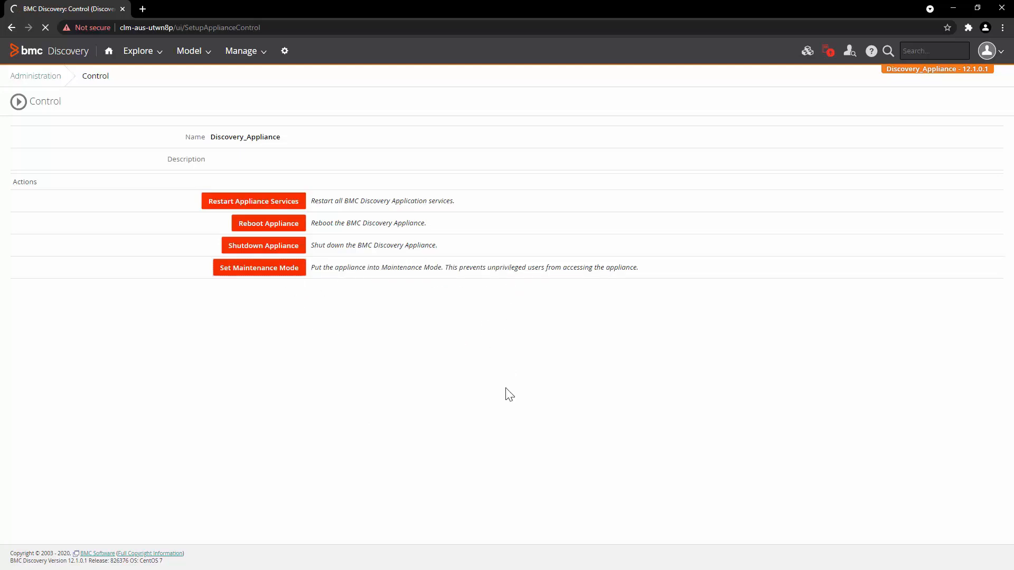
left_click(258, 267)
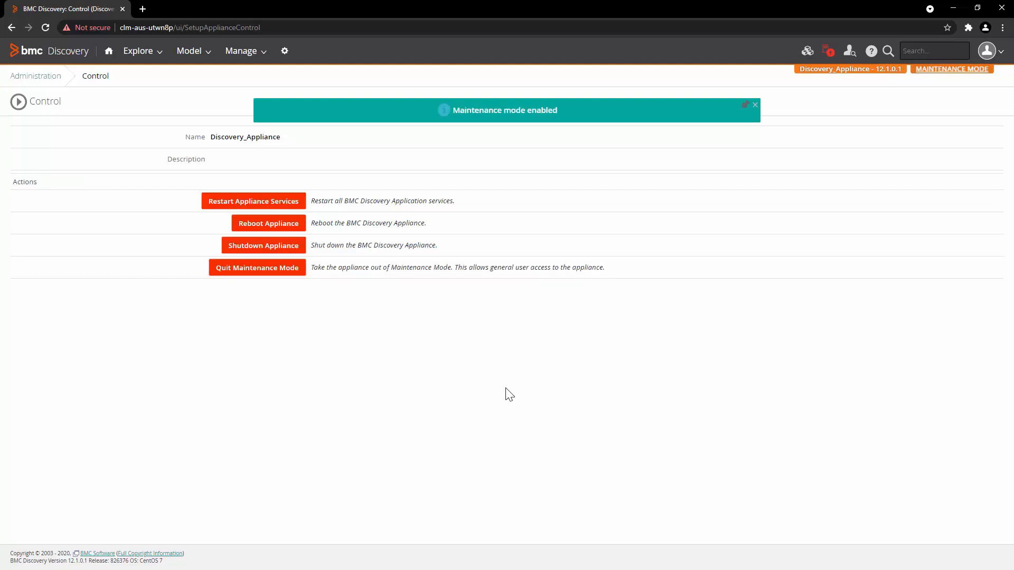
left_click(754, 105)
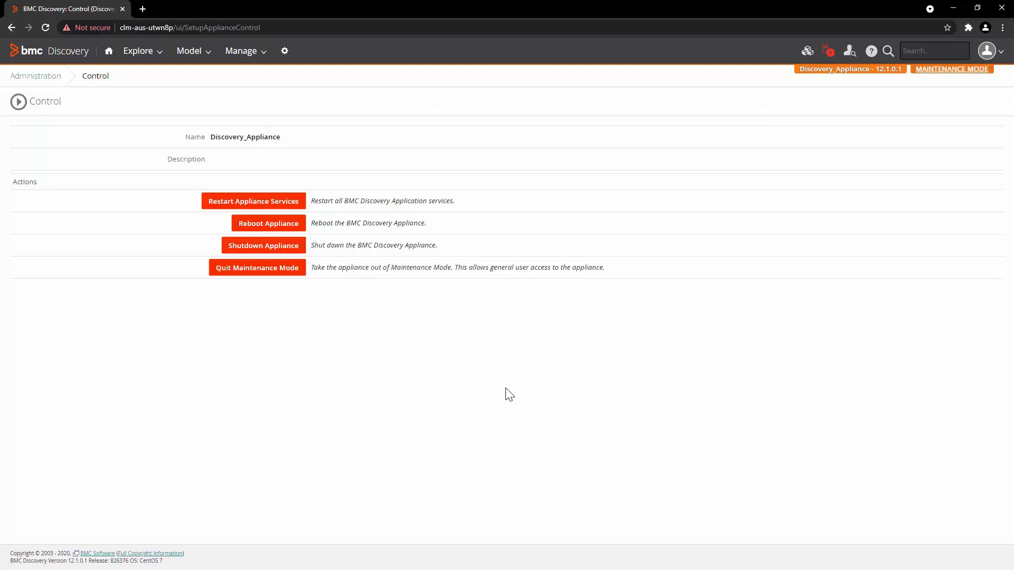
mouse_move(862, 64)
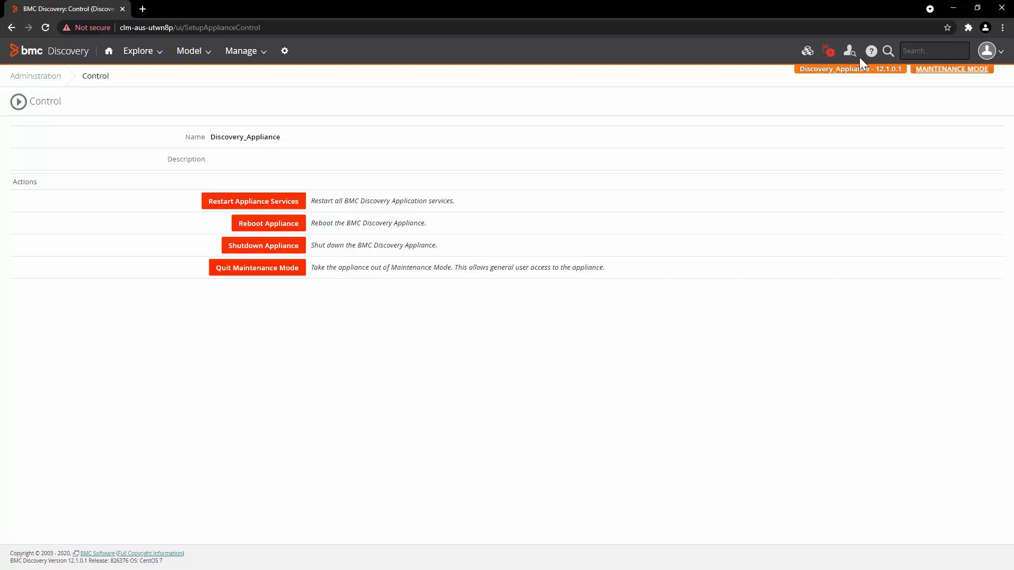
mouse_move(721, 568)
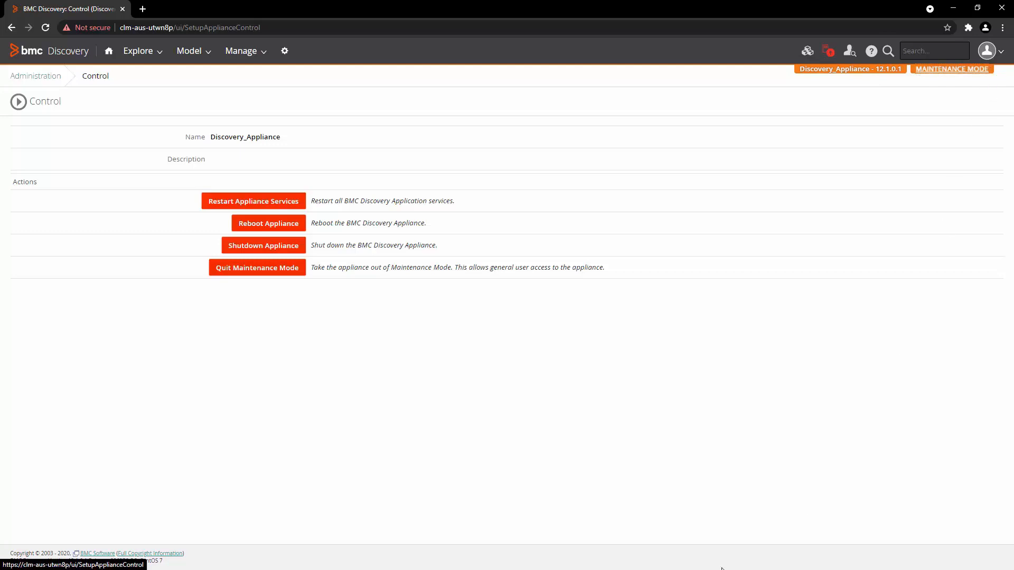
mouse_move(252, 203)
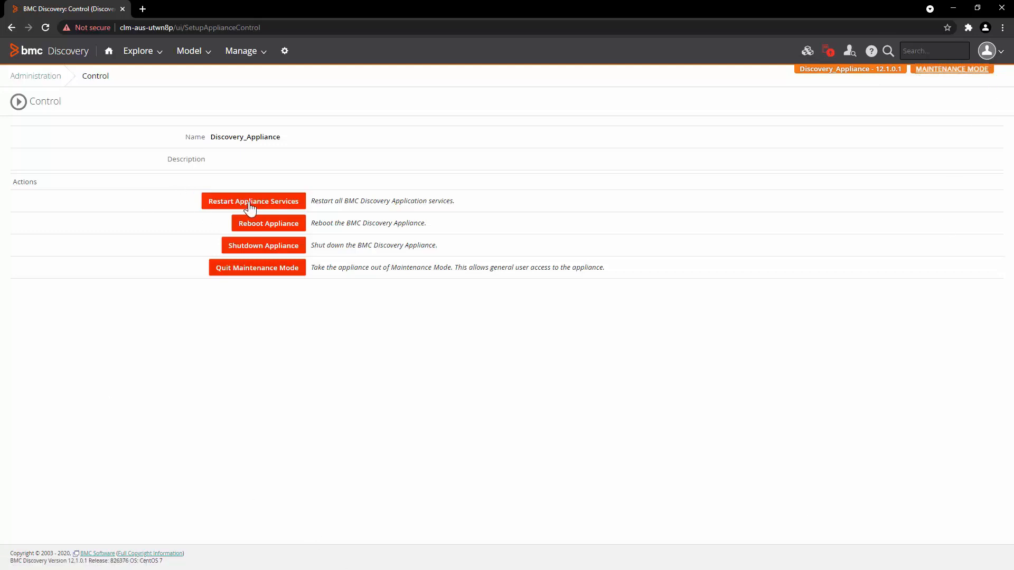
Restart all appliance services and confirm with OK in the dialog
left_click(252, 201)
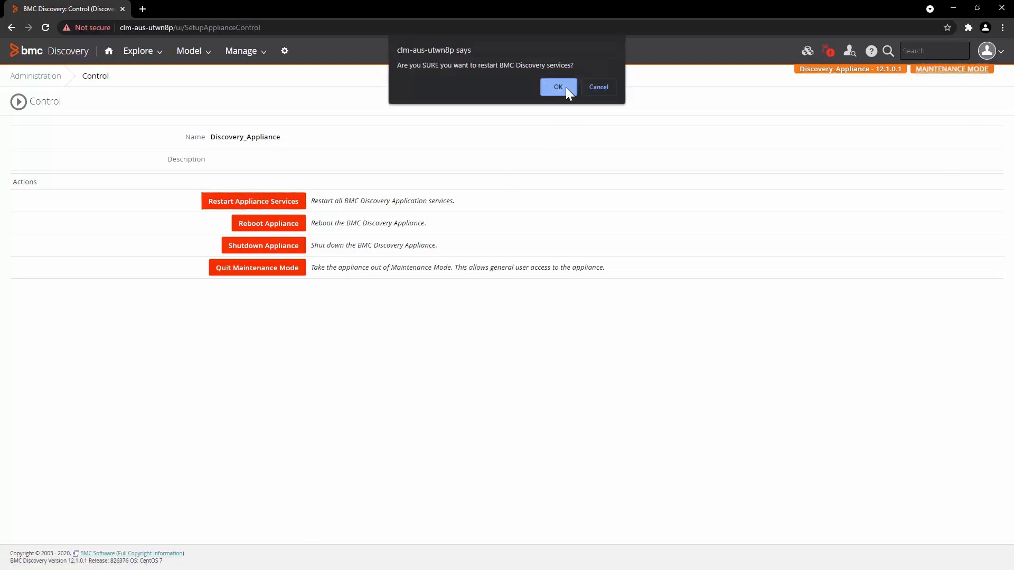
left_click(558, 86)
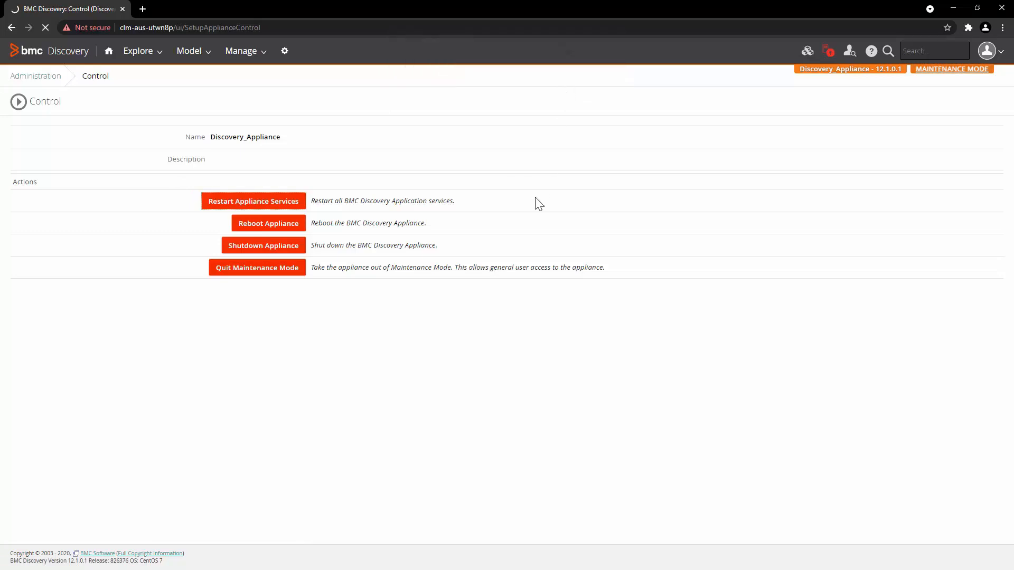
left_click(252, 201)
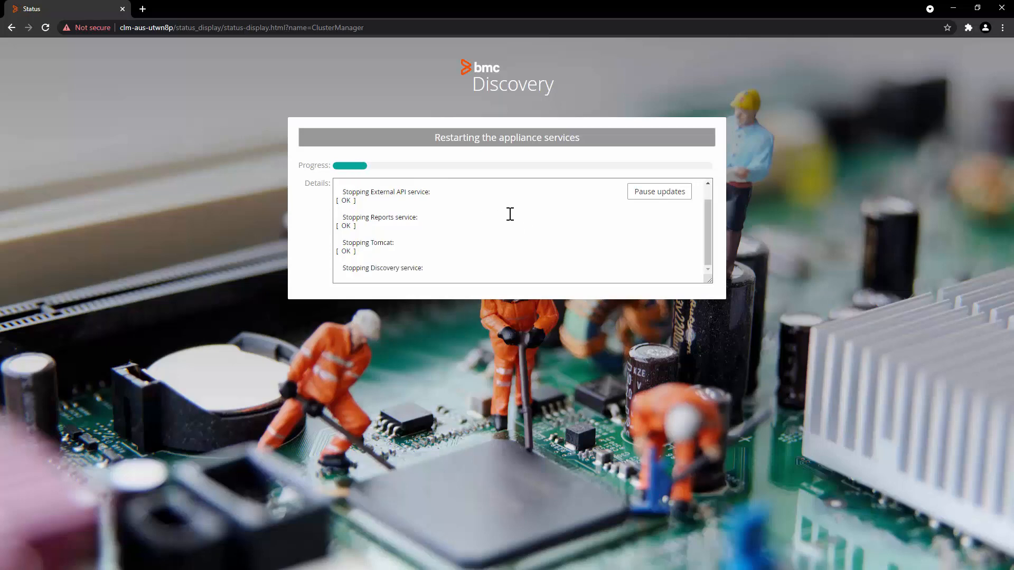
mouse_move(281, 280)
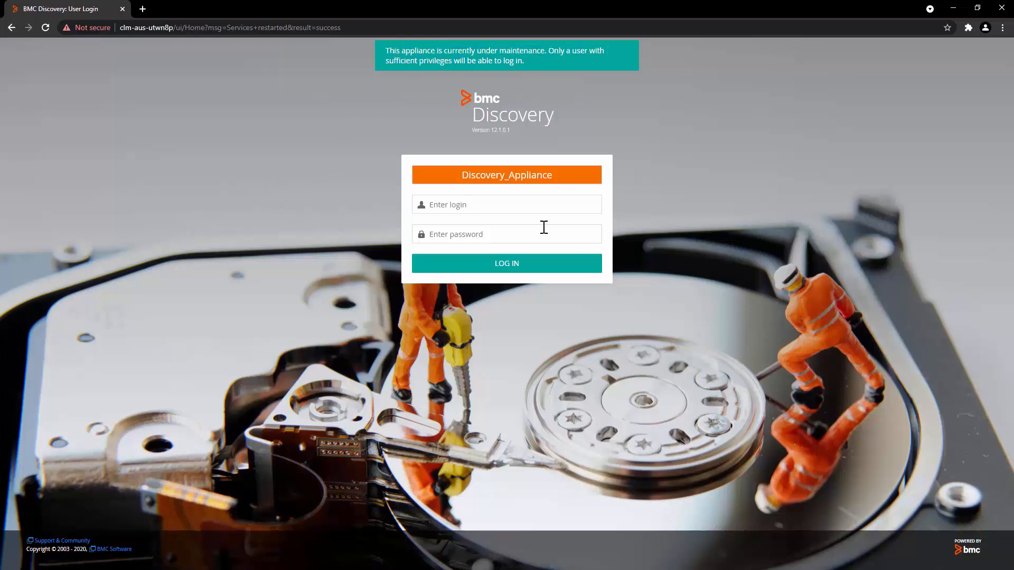
Sign back in, return to Appliance Control and quit maintenance mode
left_click(506, 263)
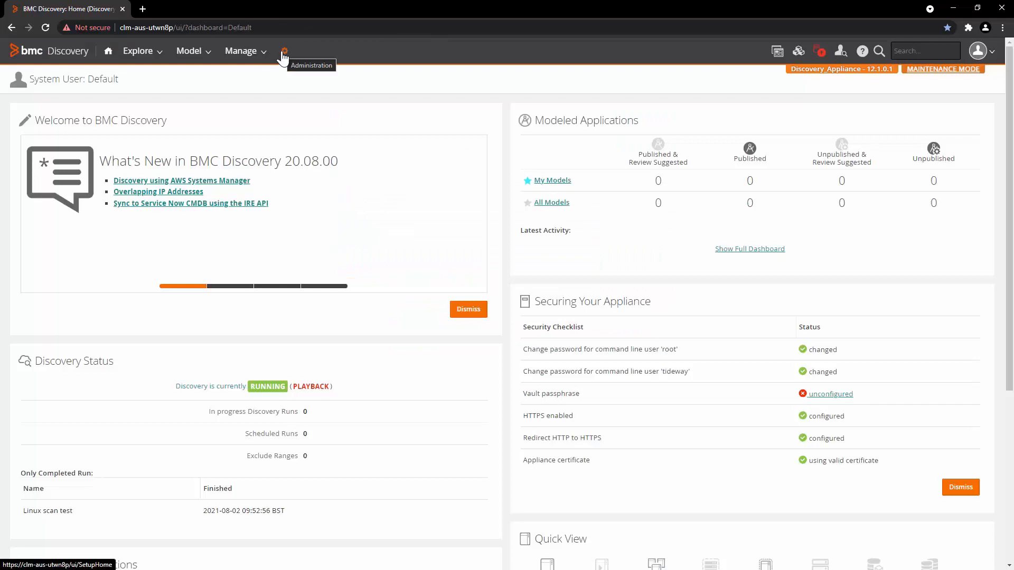
left_click(283, 51)
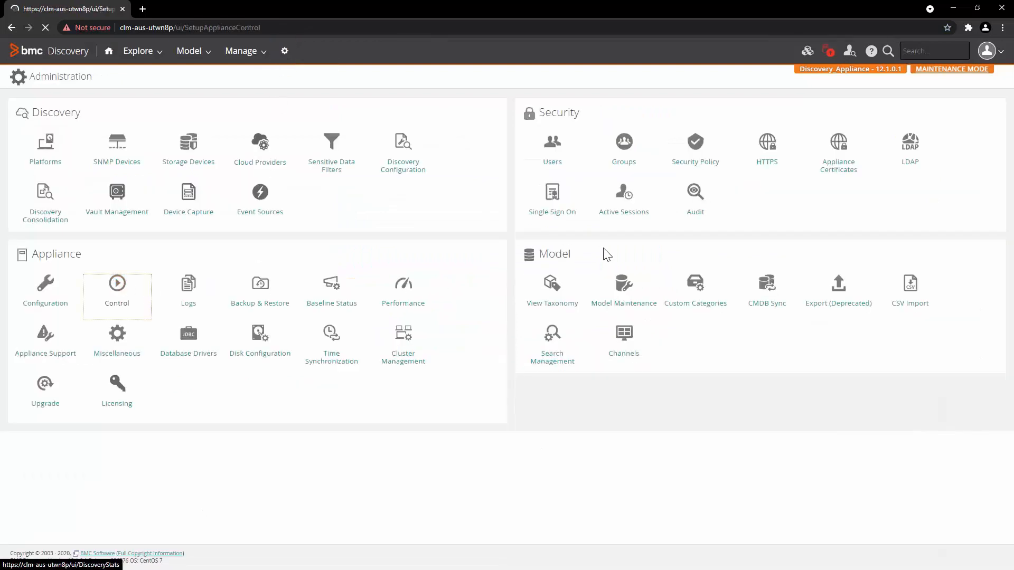
left_click(116, 283)
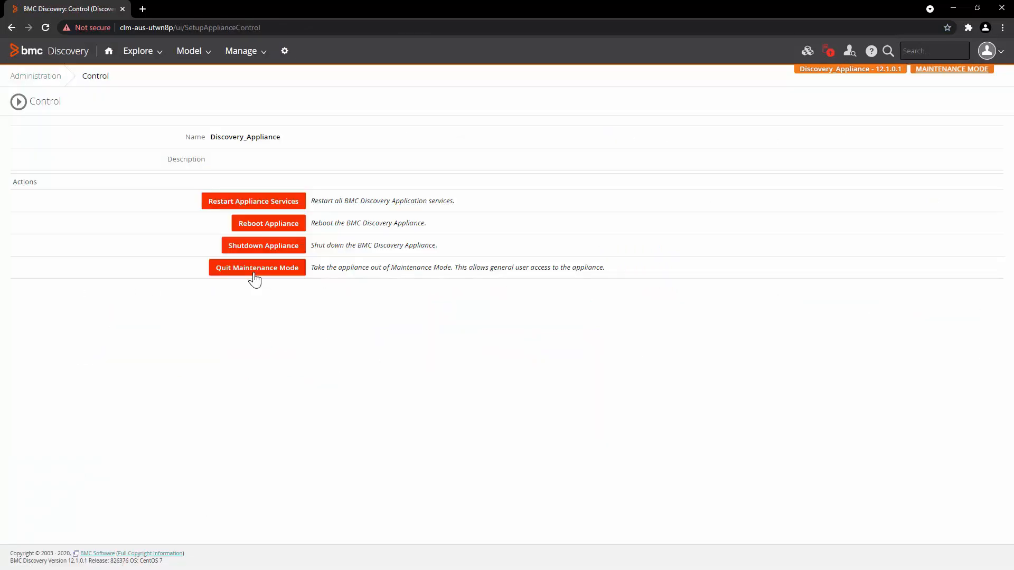
left_click(256, 267)
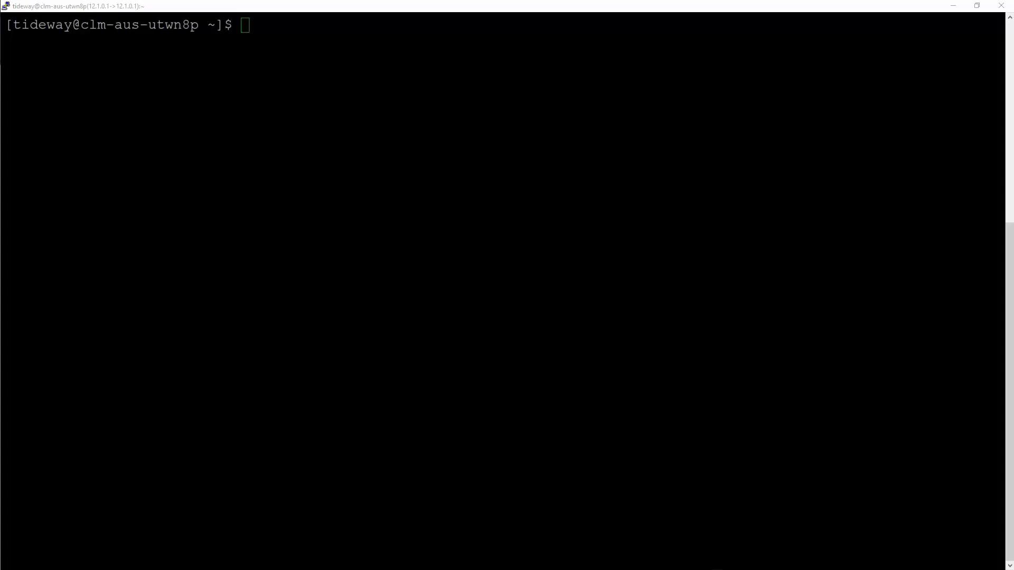
Run tw_service_control --status to list every Discovery service running OK
type("tw_service_control")
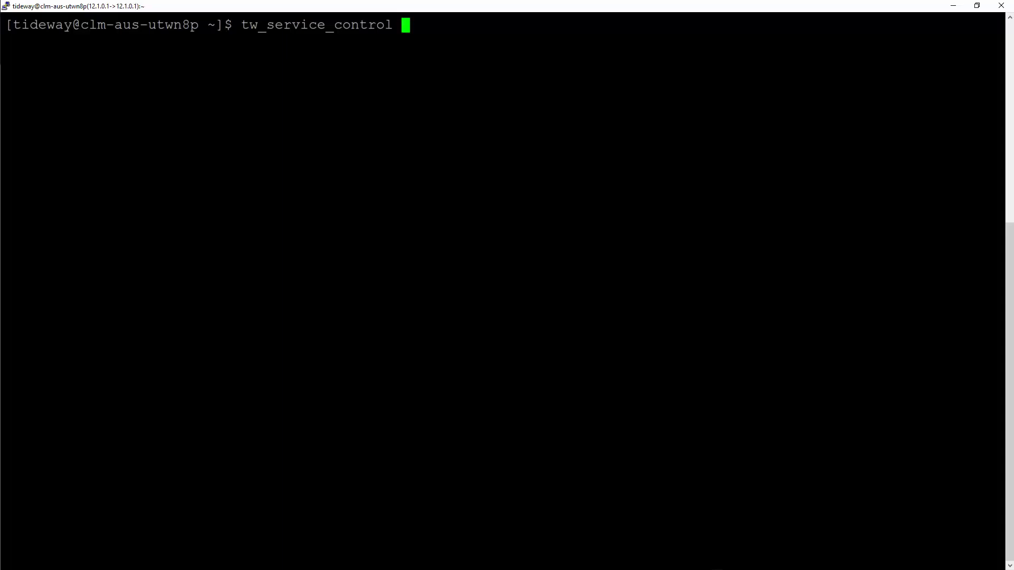
type("--")
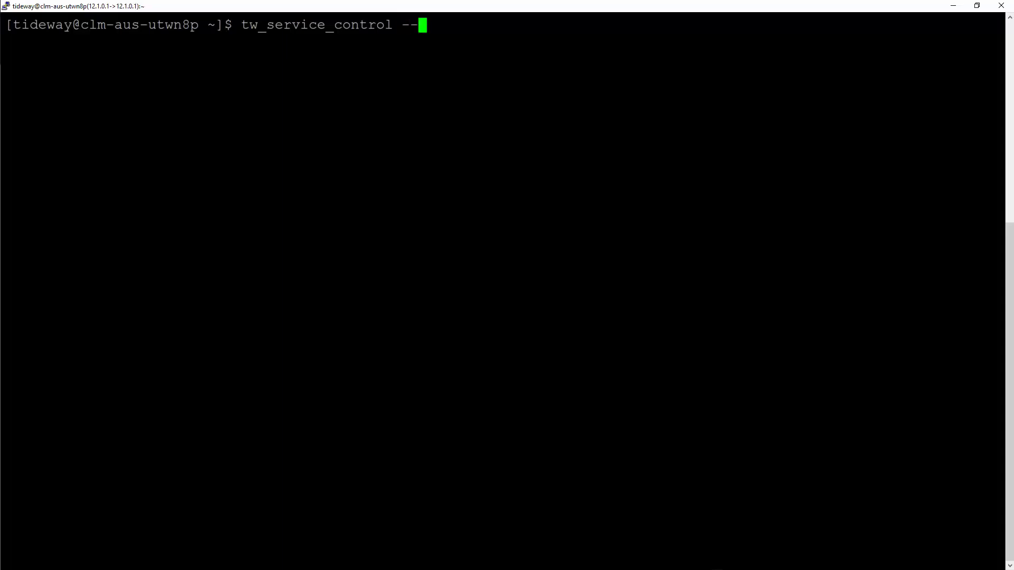
type("status")
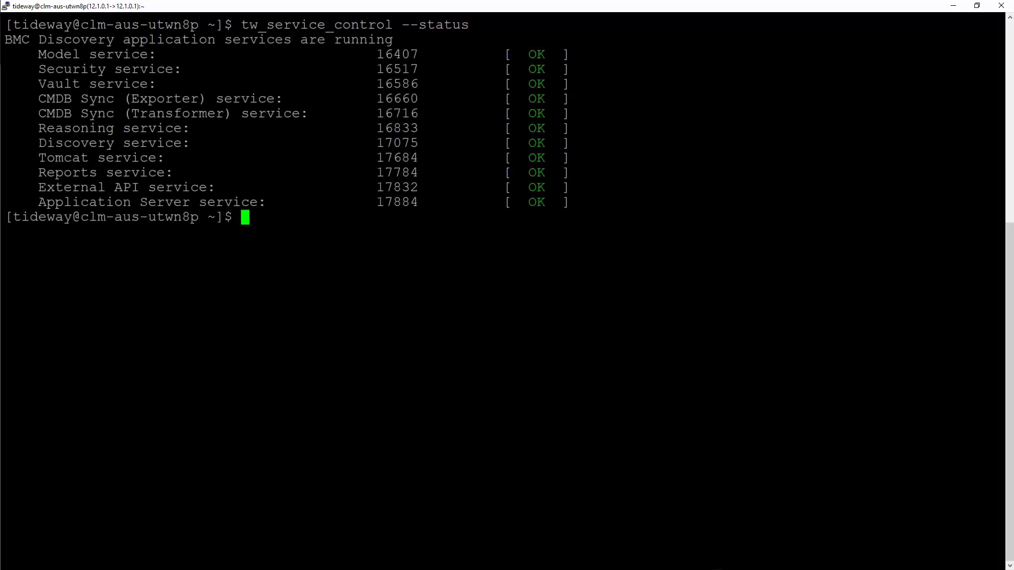
Run tw_service_control --stop to stop all local Discovery services
type("tw_service_control --sta")
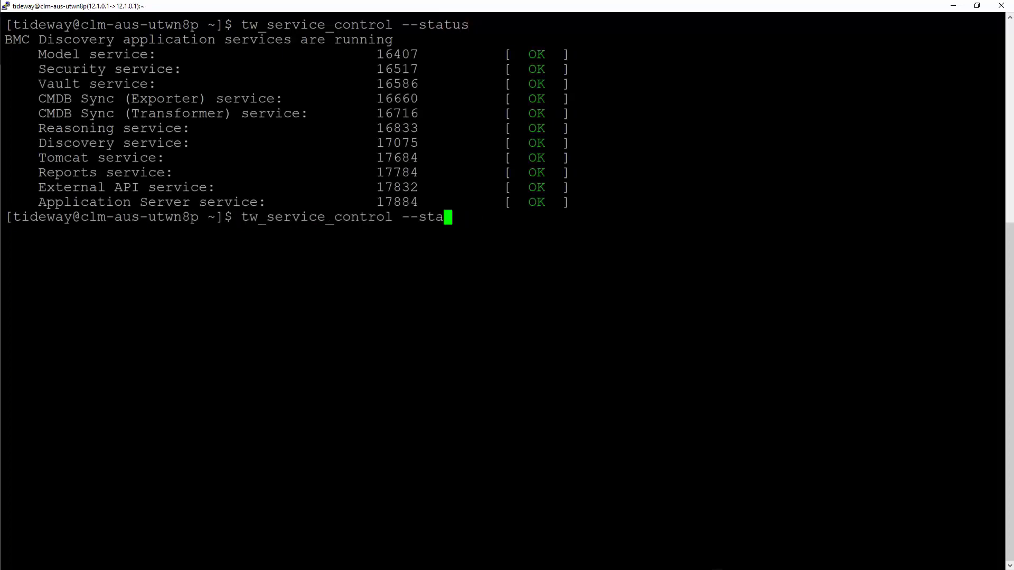
type("op")
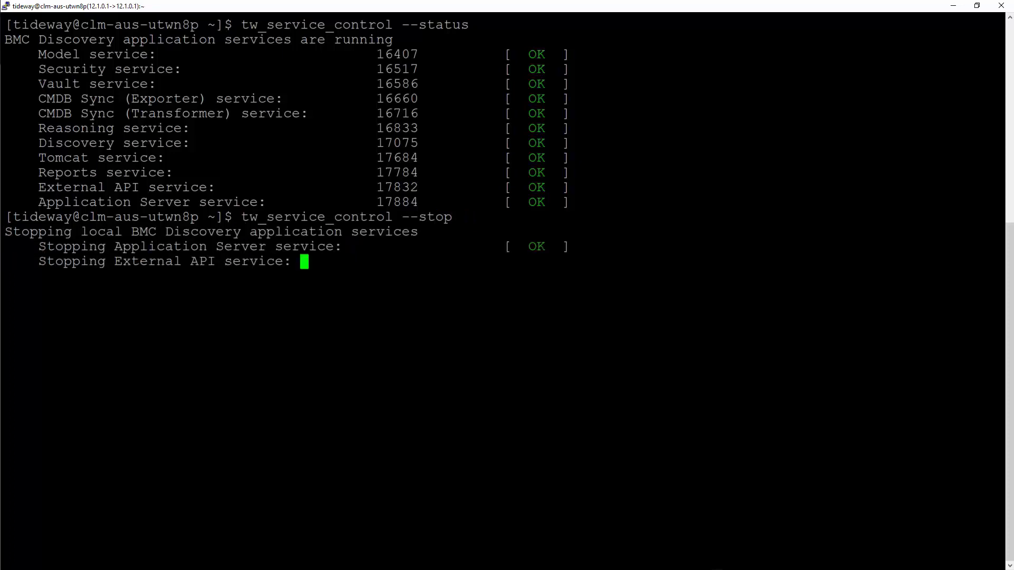
type("tw_service_control --stop")
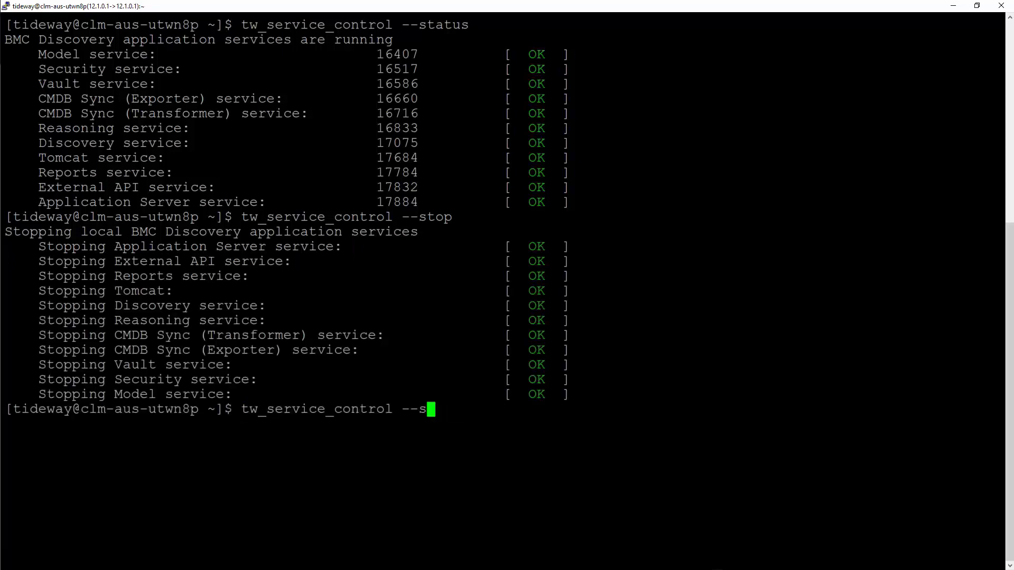
Run tw_service_control --start, then --restart external_api to restart only the External API service
type("tart")
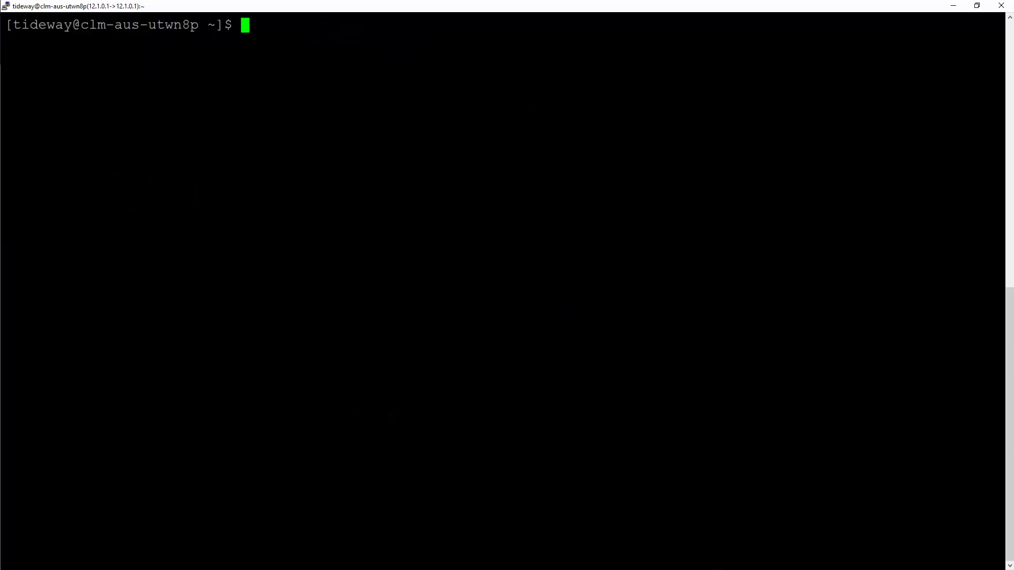
type("tw_service_control --restart external_api")
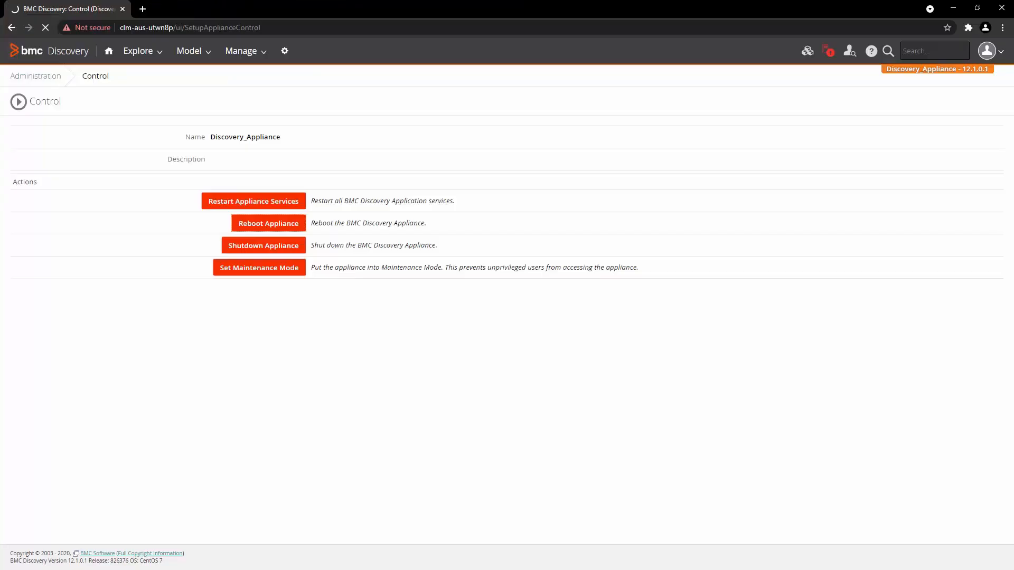
Set Maintenance Mode, then Reboot Appliance and confirm with OK
left_click(259, 267)
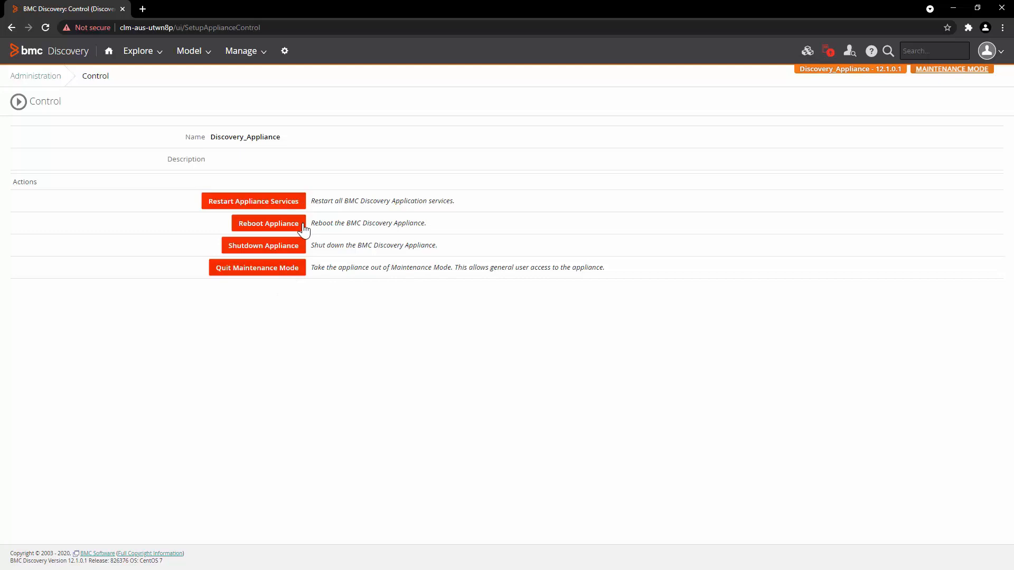
mouse_move(504, 355)
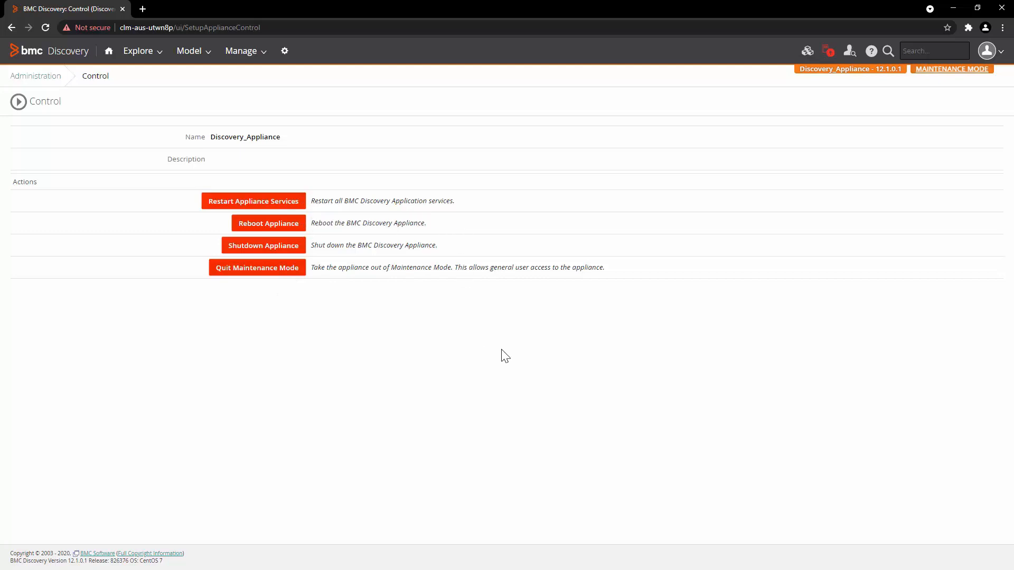
left_click(267, 223)
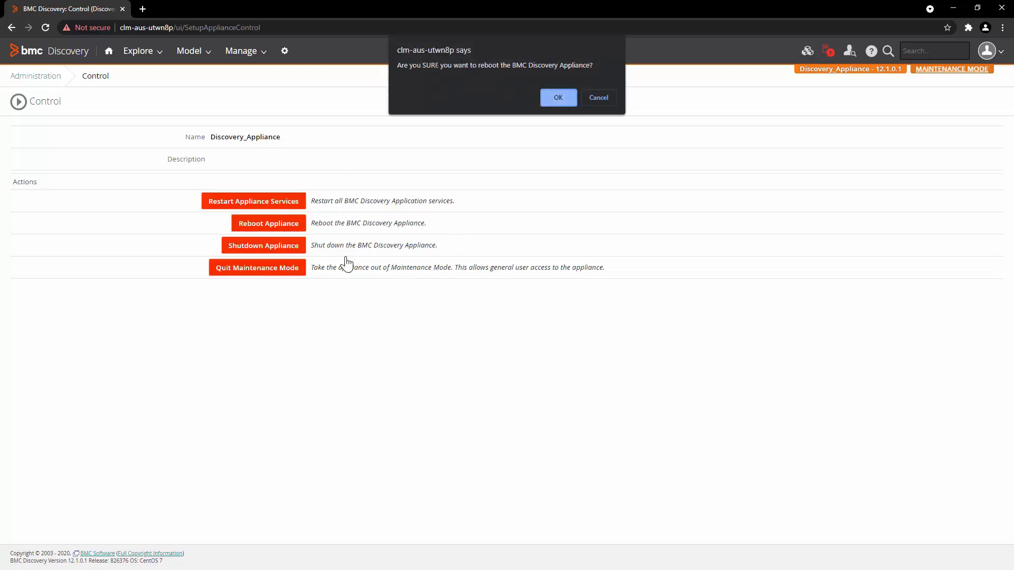
left_click(556, 97)
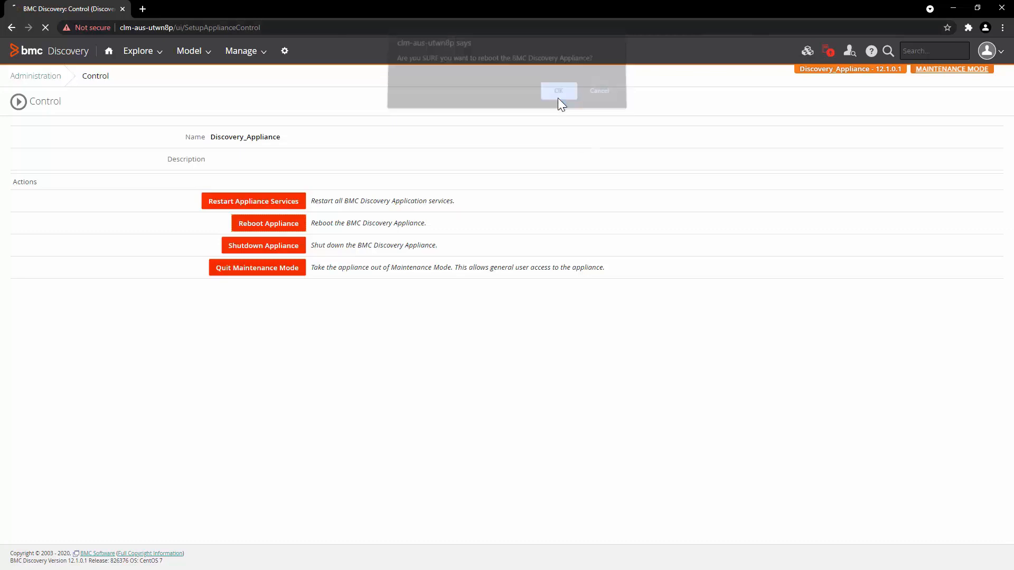
left_click(558, 91)
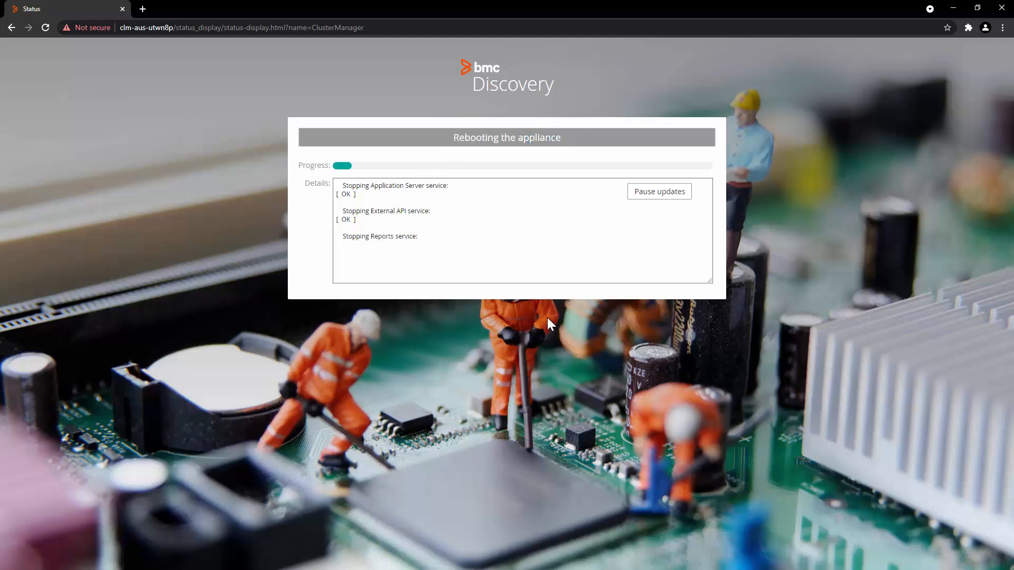
mouse_move(258, 428)
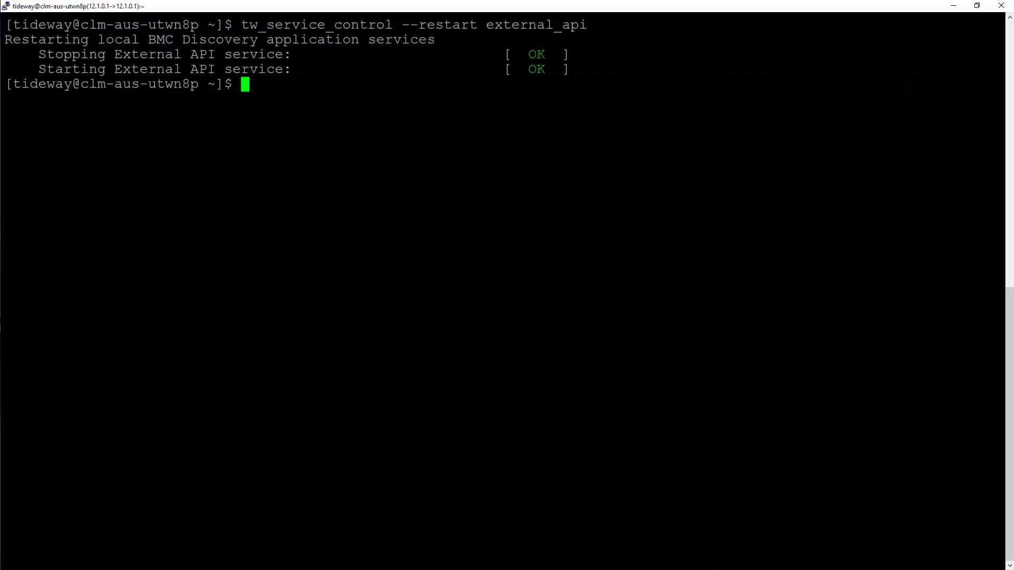
type("sud")
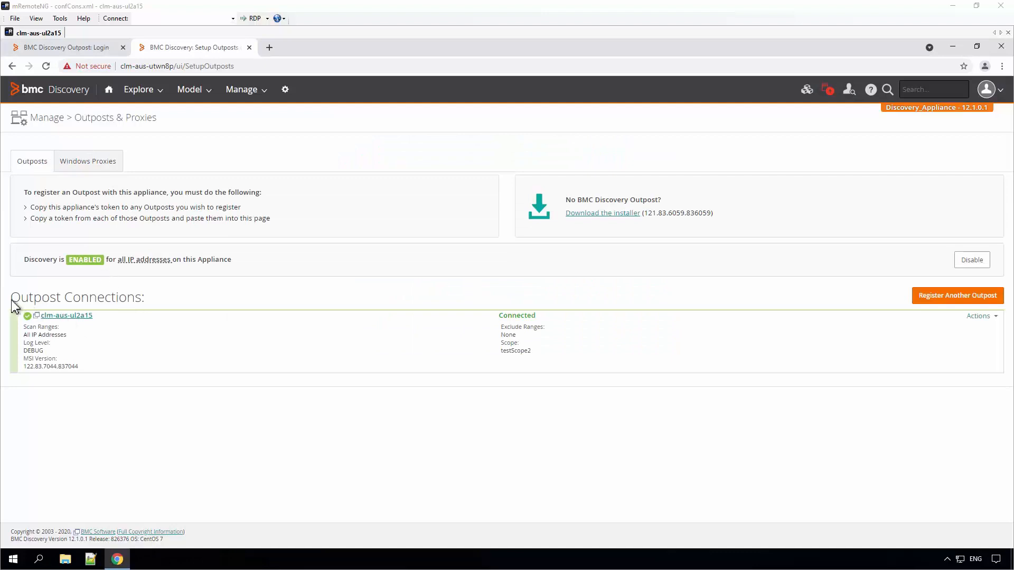
mouse_move(138, 346)
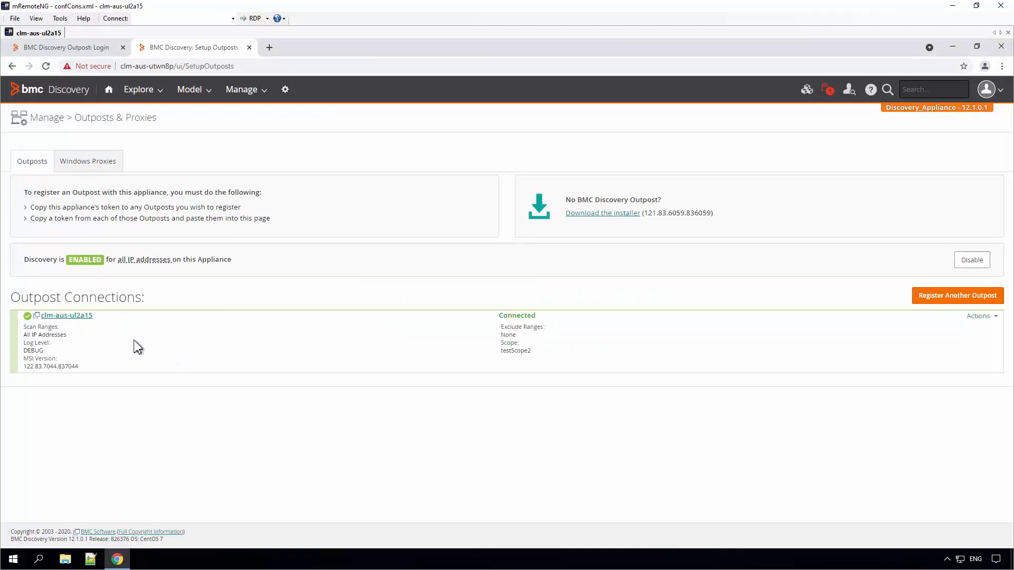
mouse_move(148, 376)
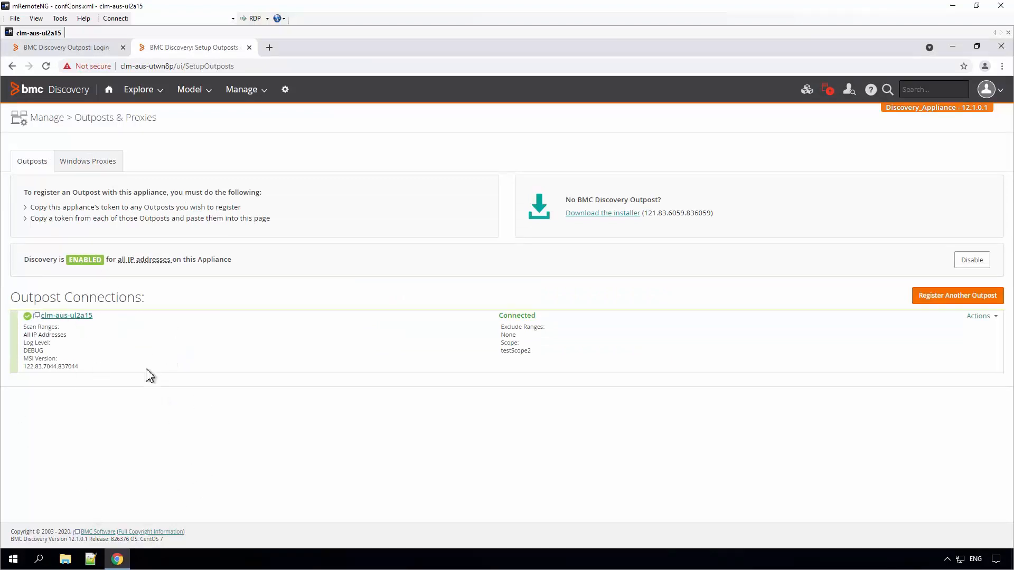
mouse_move(410, 426)
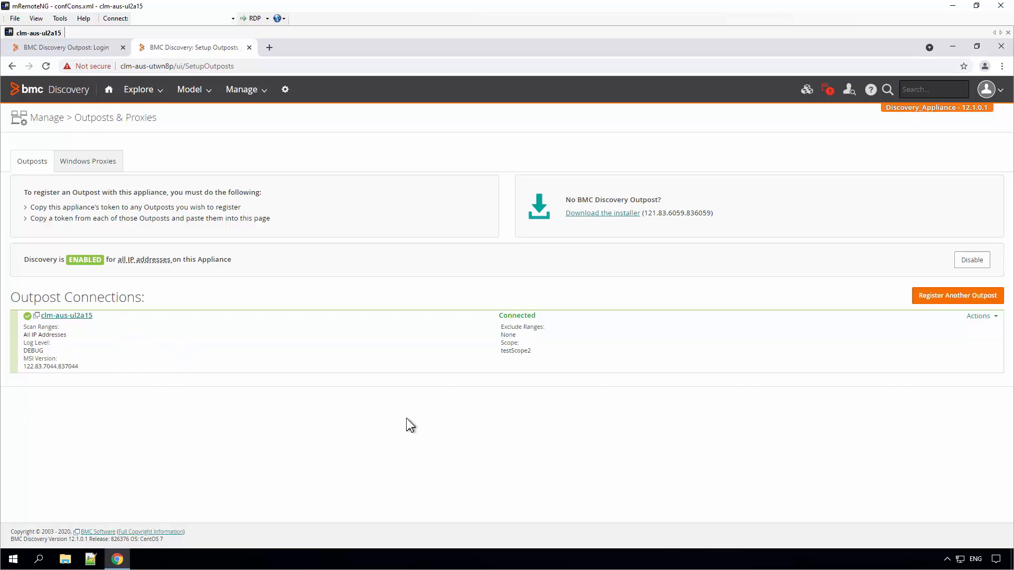
left_click(11, 559)
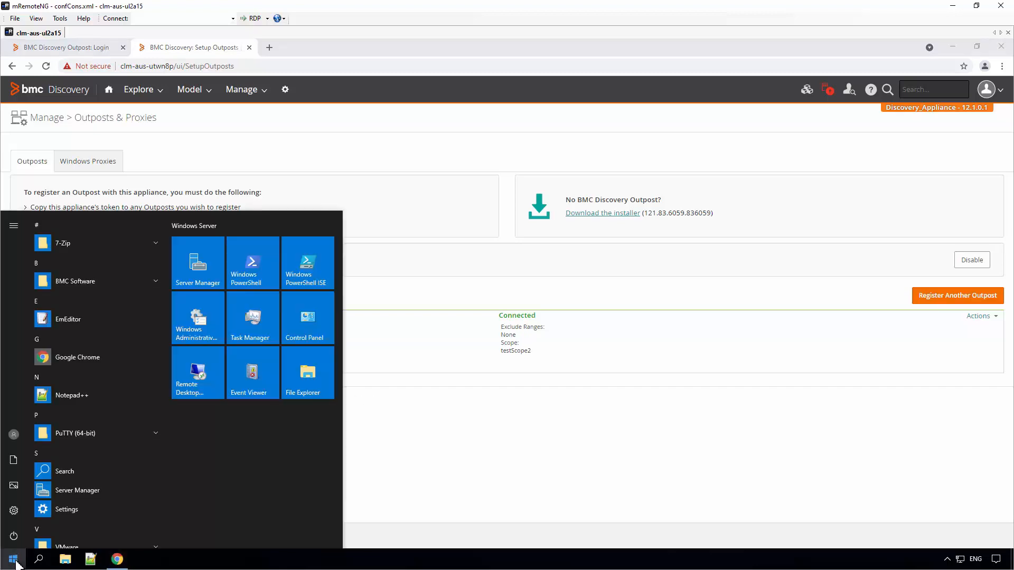
type("services")
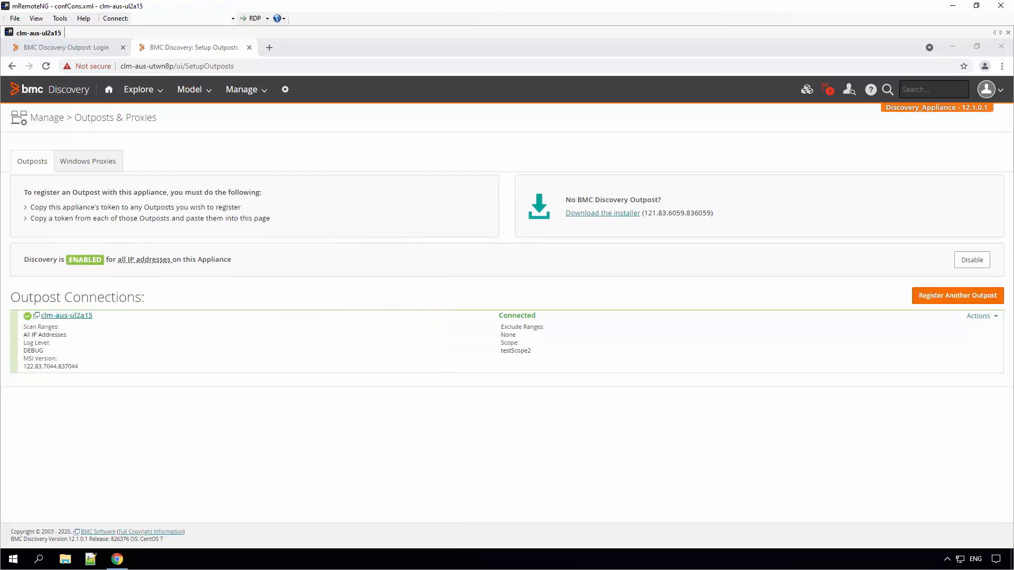
Stop the BMC Discovery Outpost Service from the Windows Services console
left_click(141, 559)
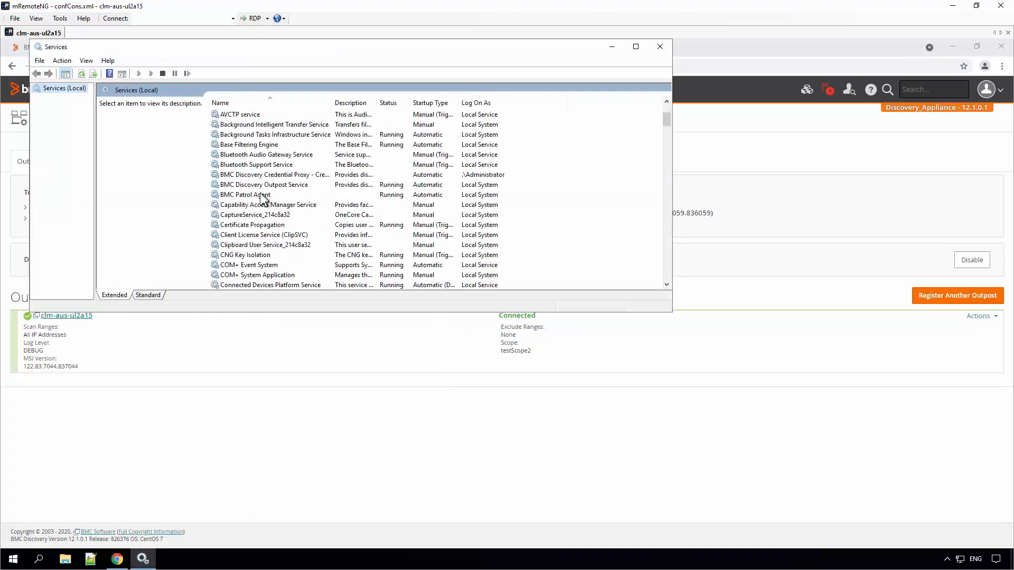
left_click(265, 184)
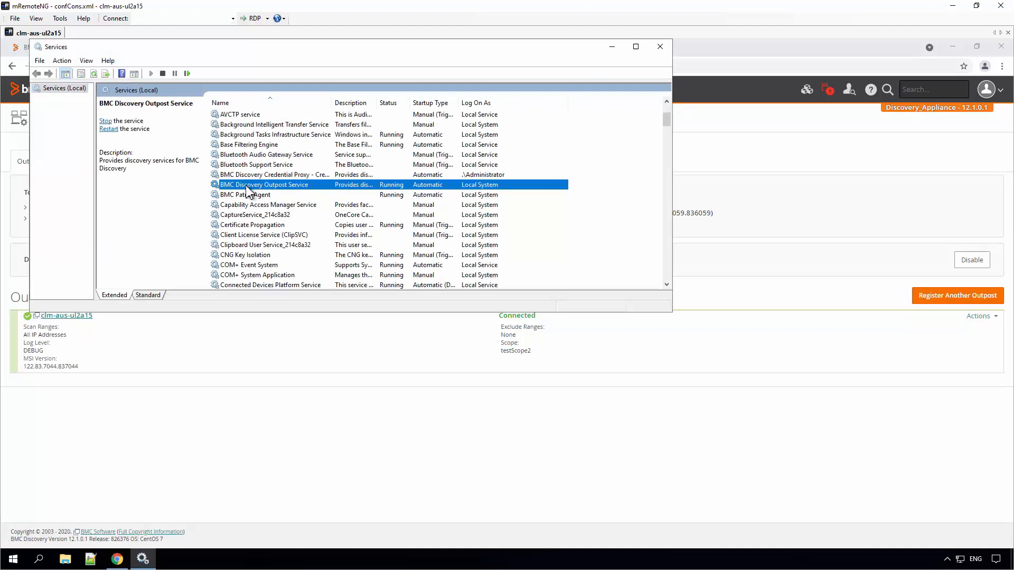
mouse_move(268, 195)
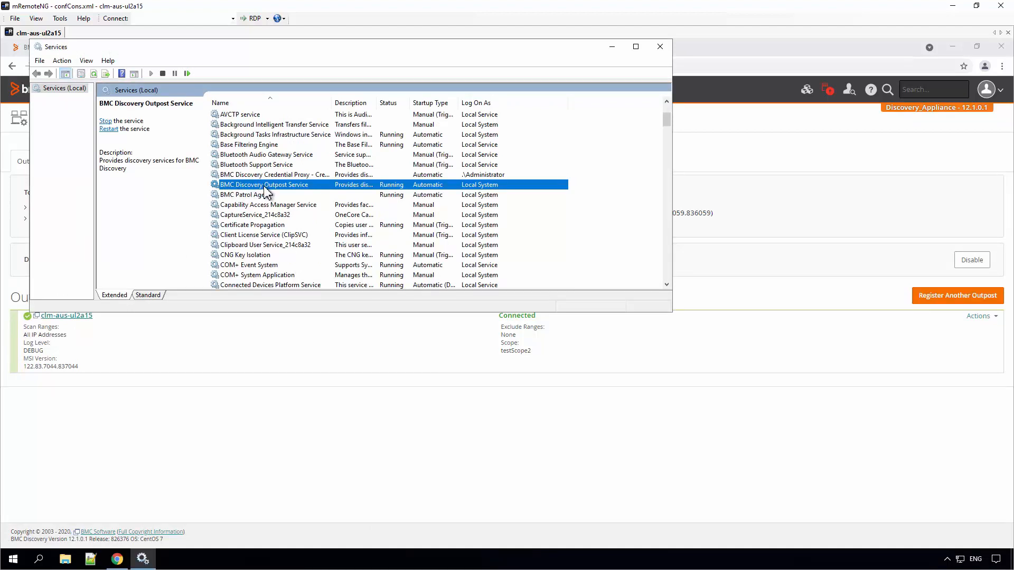
right_click(265, 184)
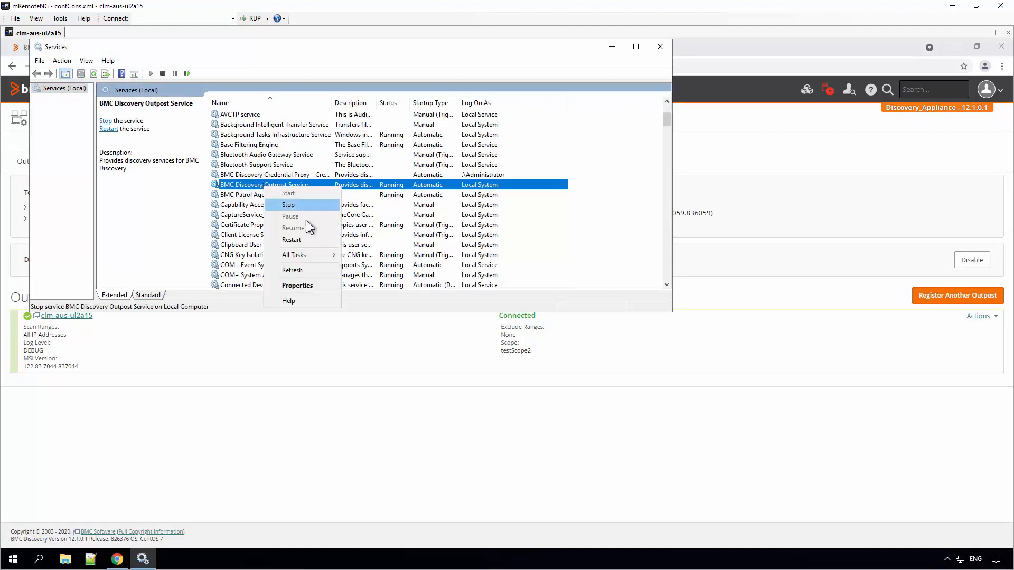
left_click(288, 204)
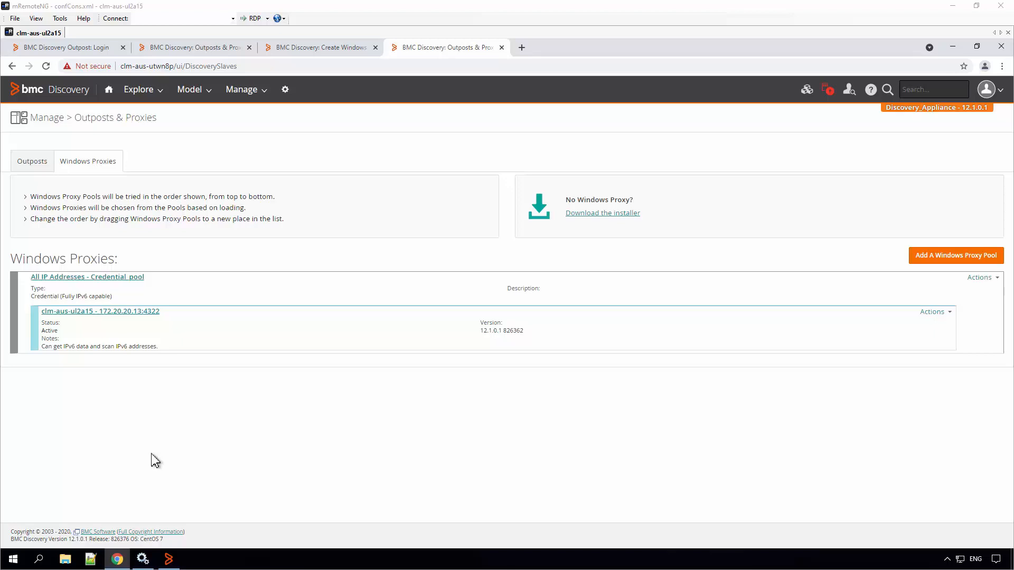
mouse_move(100, 272)
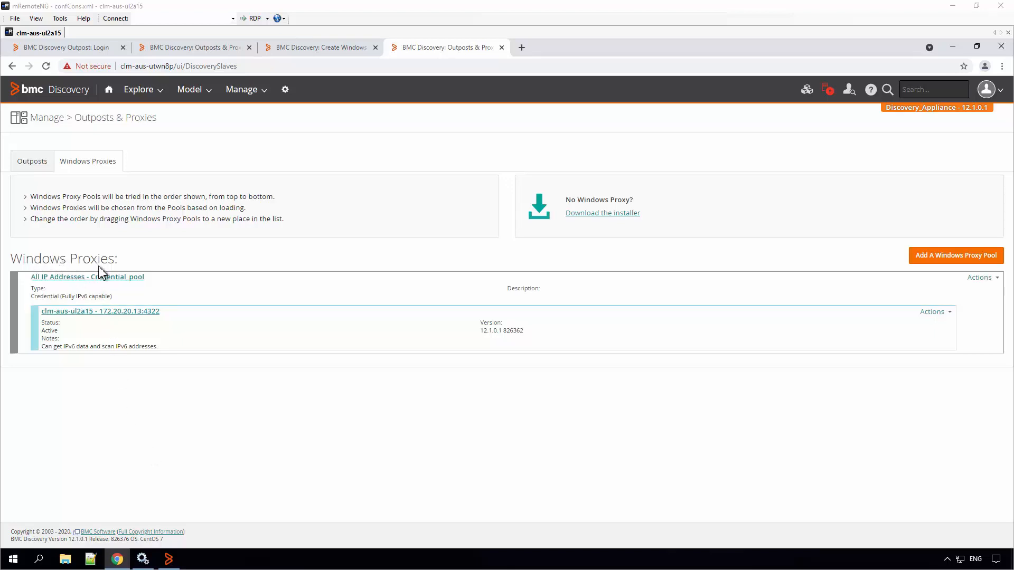
mouse_move(270, 464)
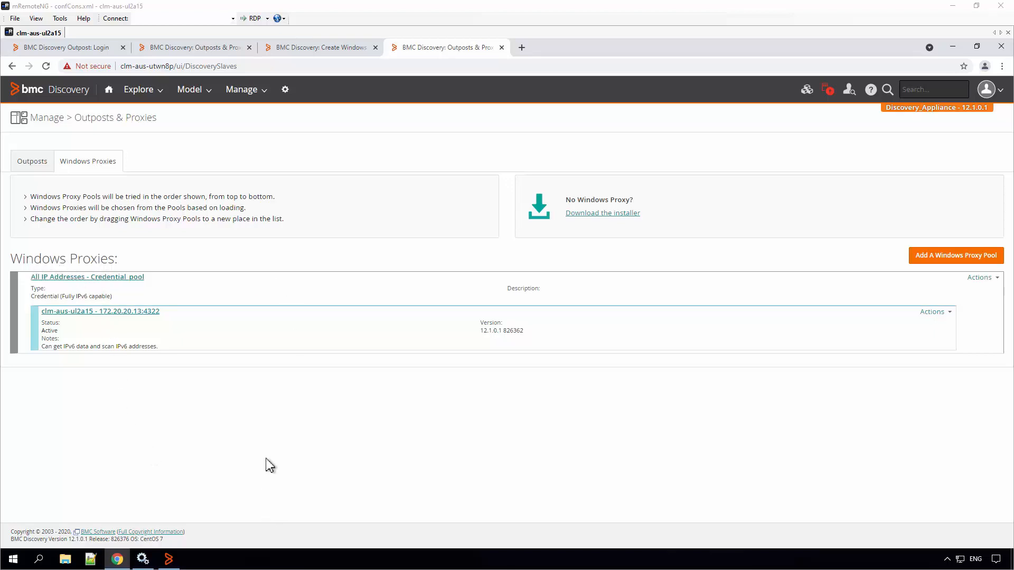
mouse_move(168, 558)
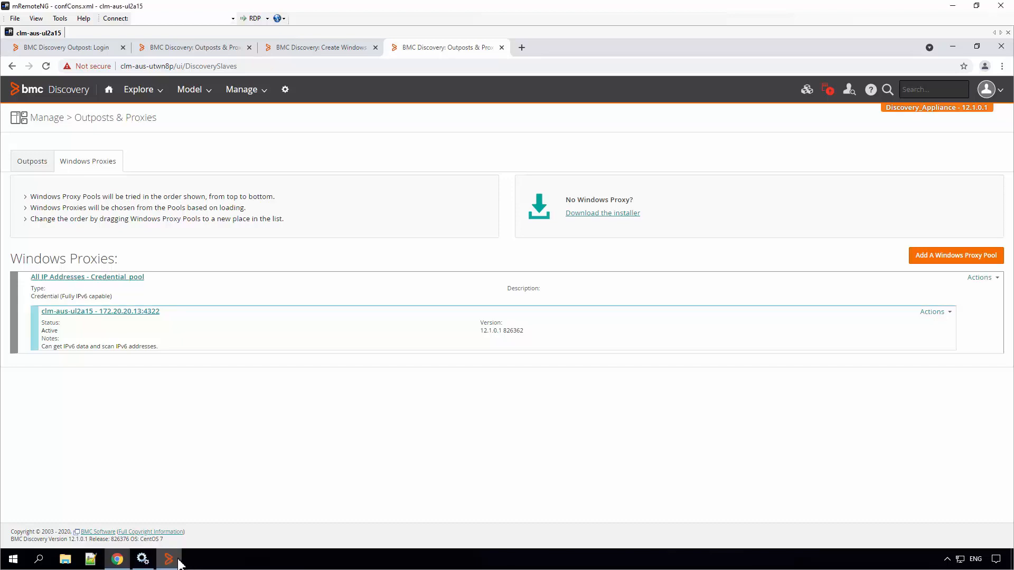
Restart the ProdLab credential proxy from BMC Discovery Proxy Manager until it shows Running
left_click(169, 559)
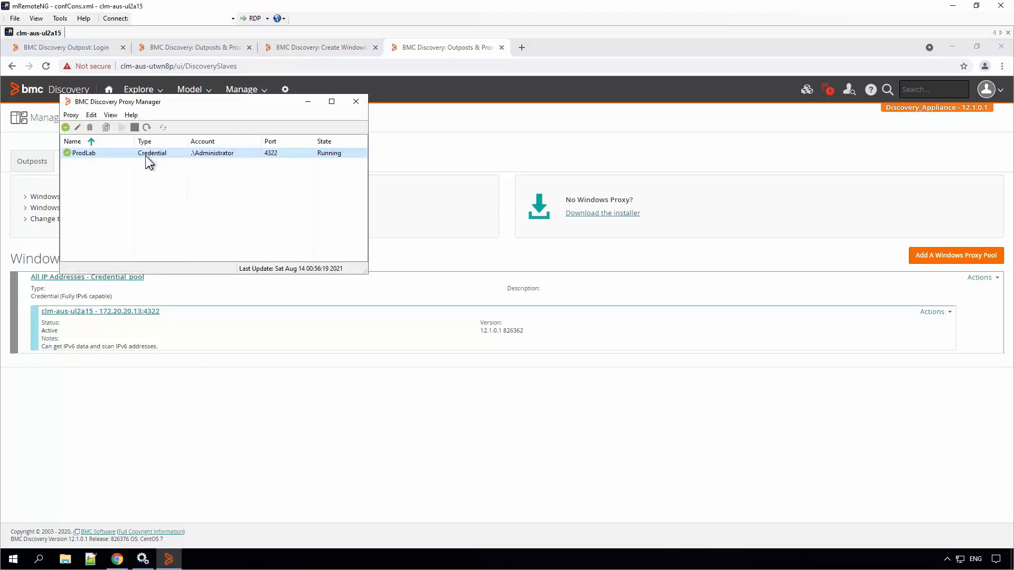
right_click(82, 152)
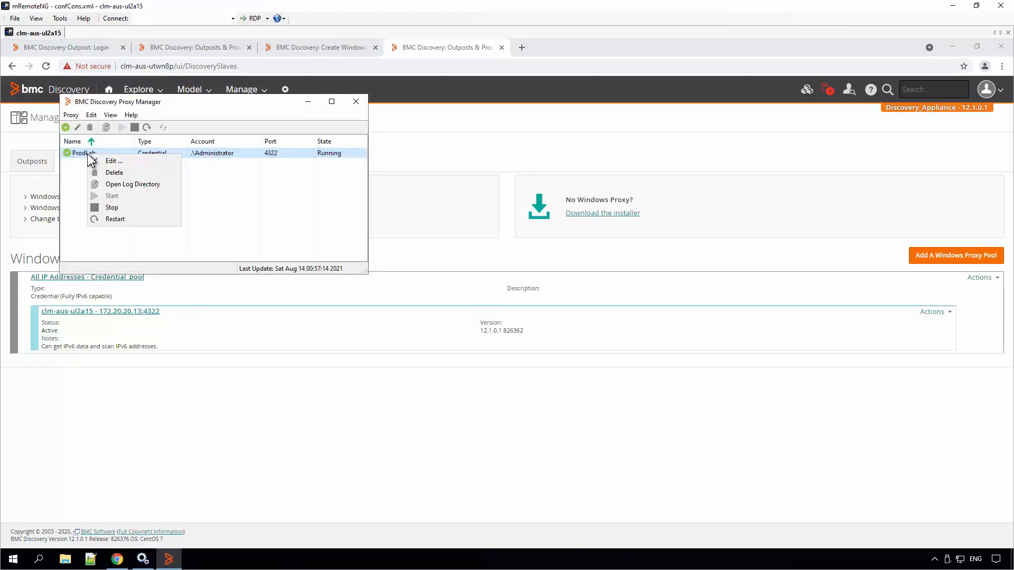
mouse_move(110, 206)
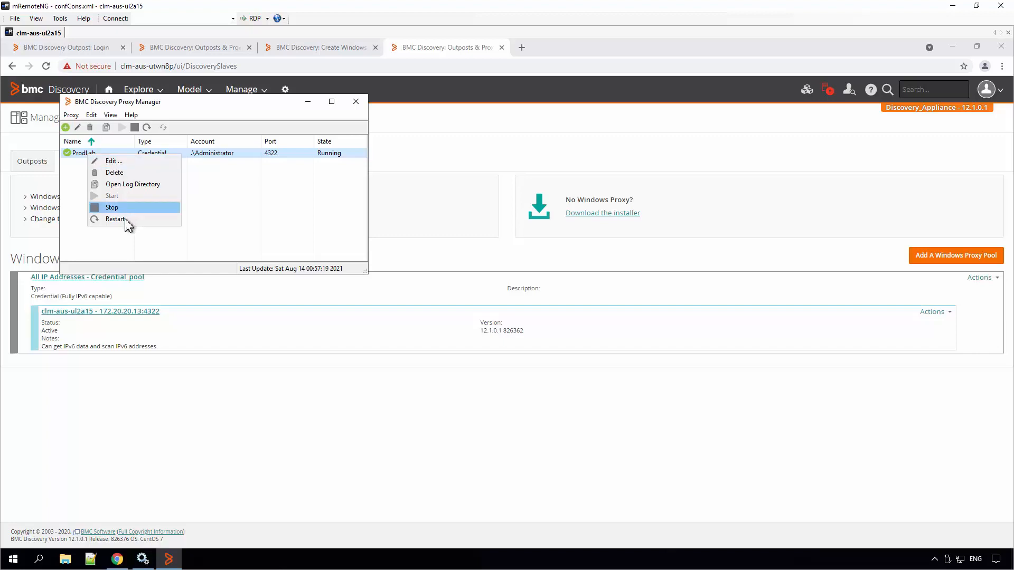
left_click(111, 207)
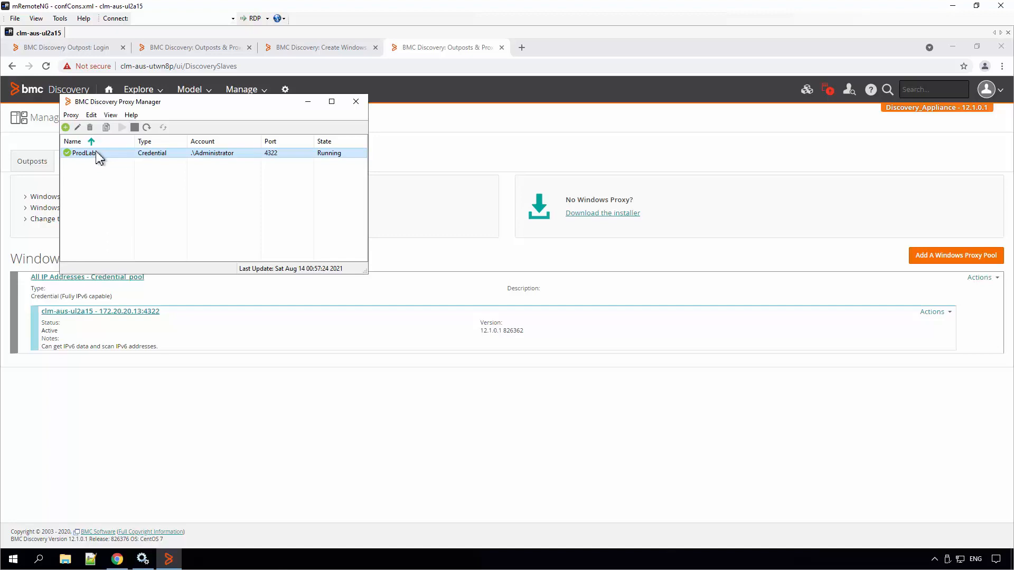
left_click(110, 115)
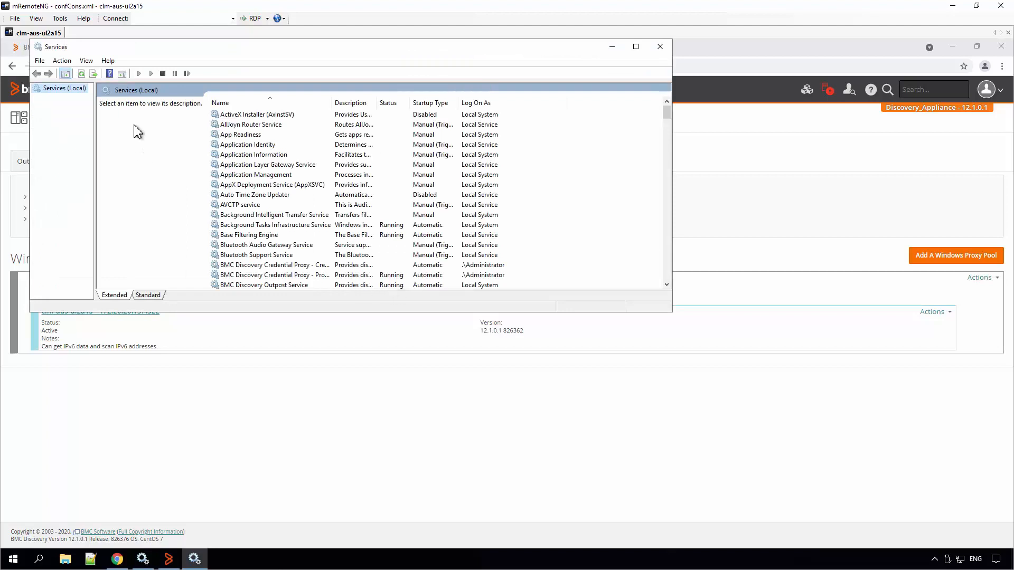
mouse_move(197, 211)
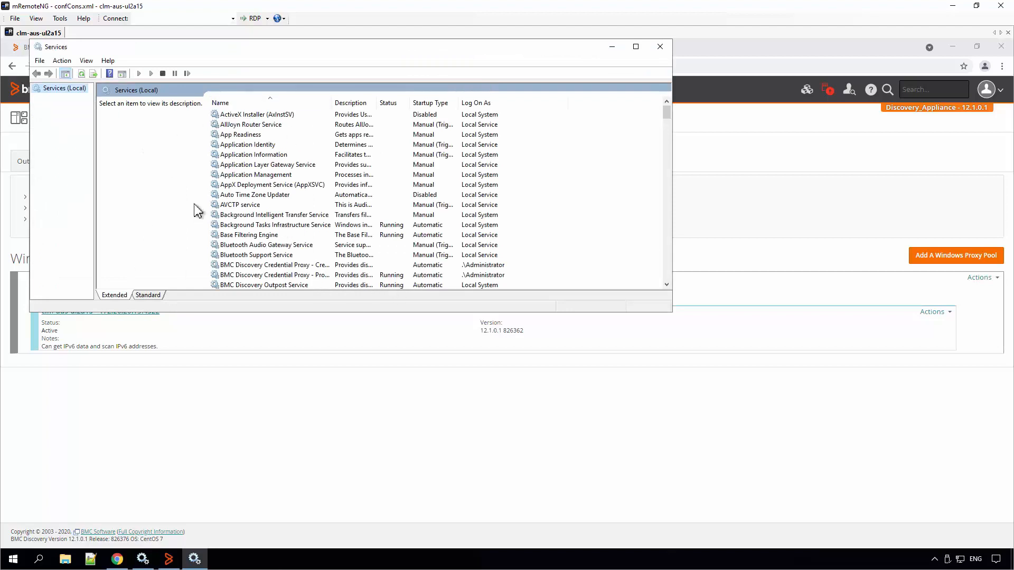
Restart the BMC Discovery Credential Proxy - ProdLab service in Windows Services
left_click(278, 184)
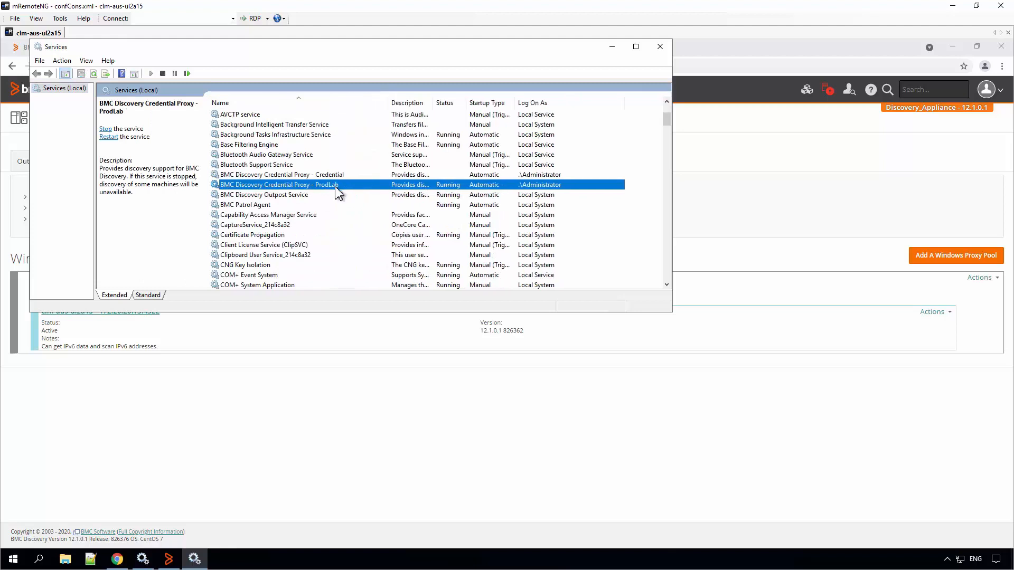
right_click(278, 184)
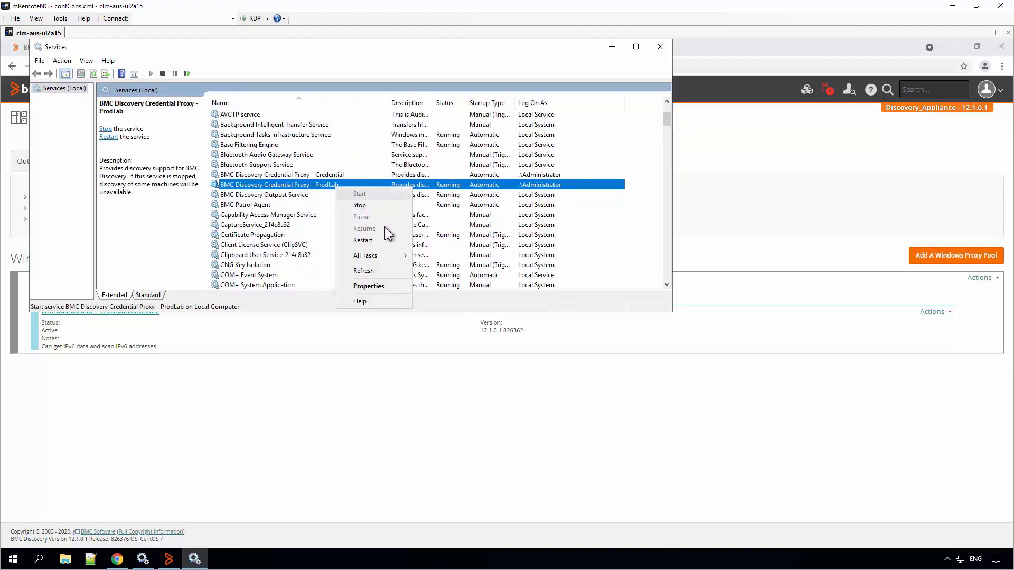
left_click(359, 205)
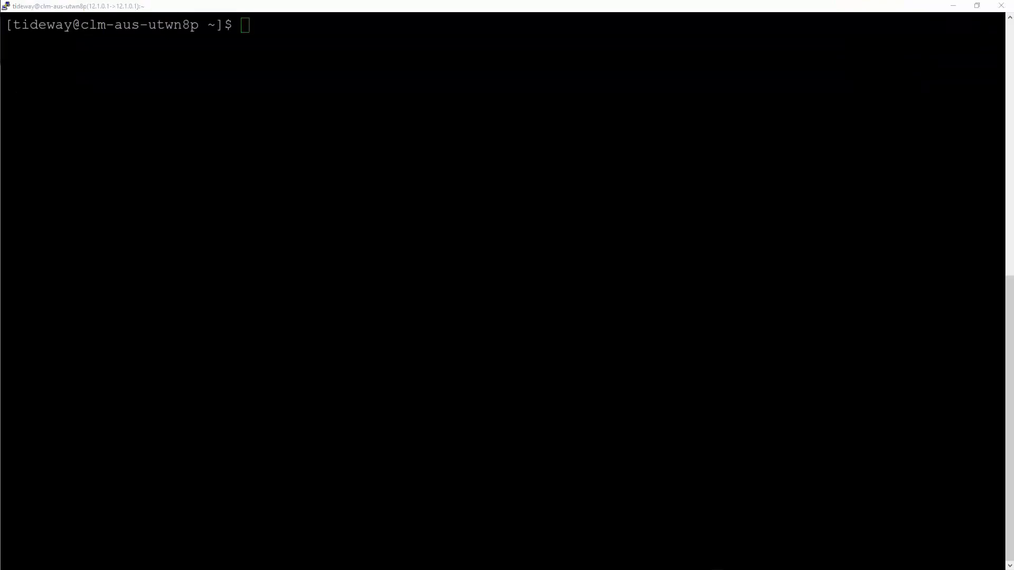
Stop the local BMC Discovery application services with tw_service_control --stop
type("tw_service_control --stop")
type("sudo systemctl stop cluster")
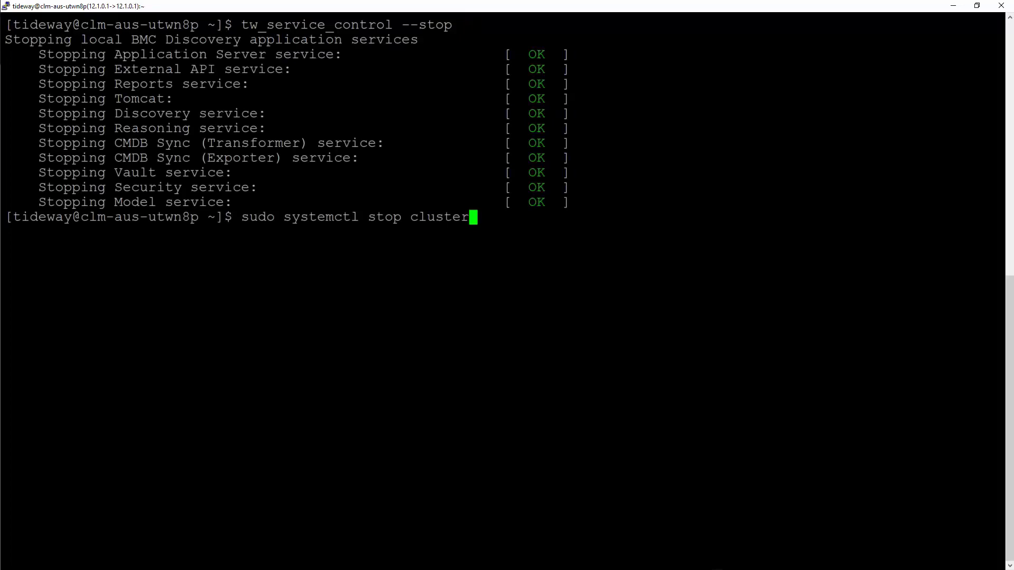
double_click(258, 217)
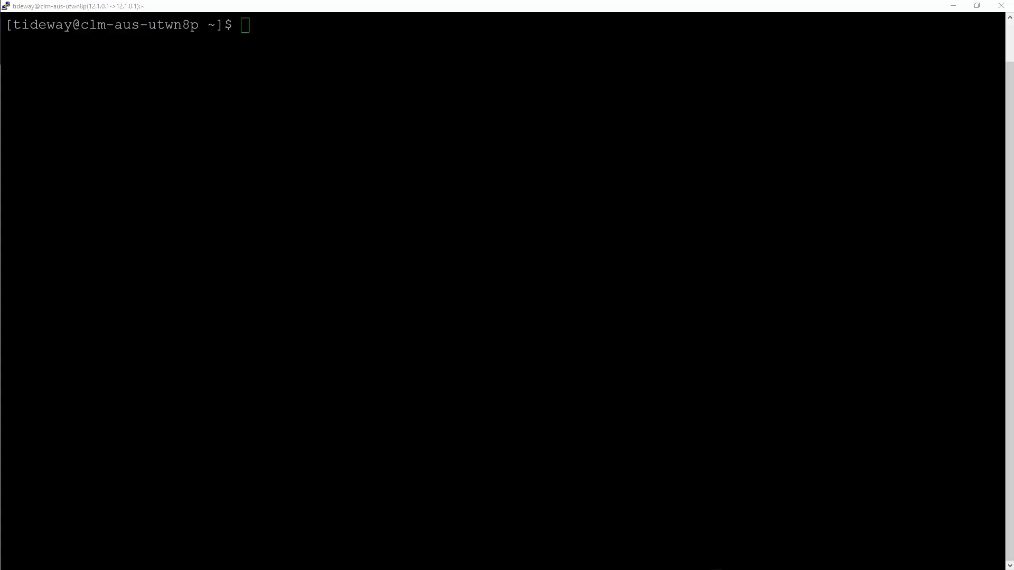
List python processes with ps -aef | grep python and kill -9 the leftover PID
type("ps -aef | grep python")
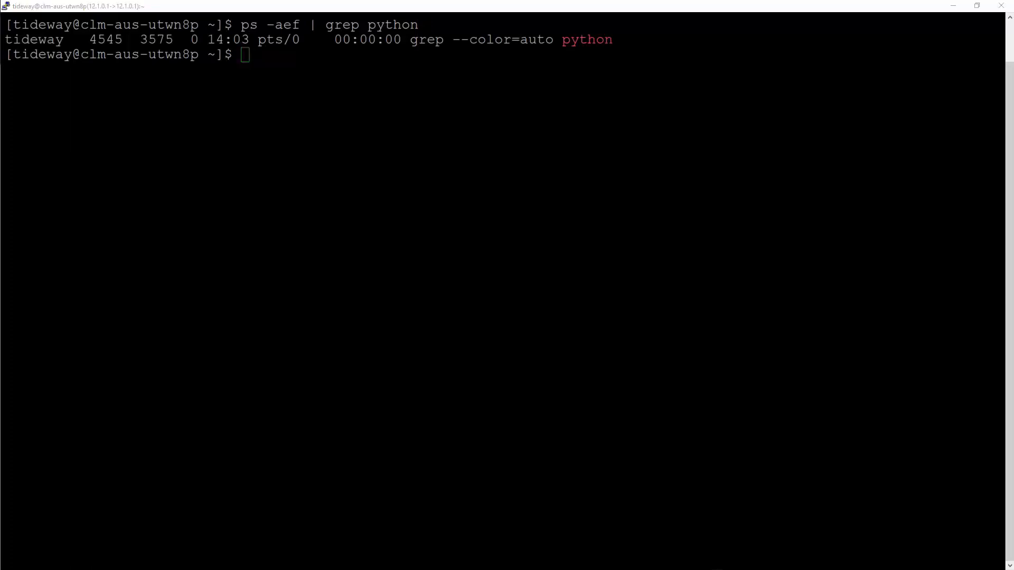
type("kill -9 <pid>")
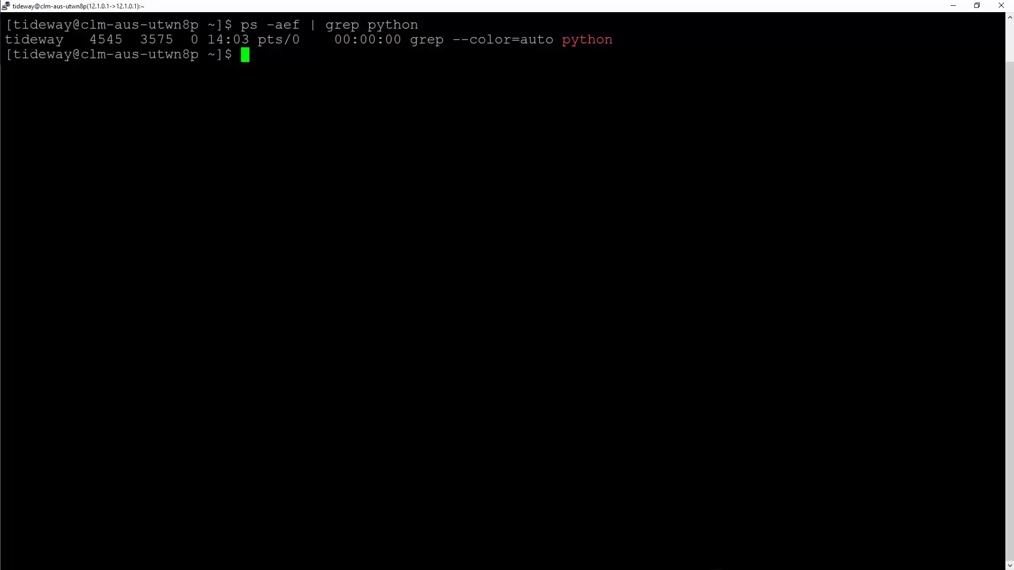
Start appliance, omniNames and cluster via systemctl, then tw_service_control --start
type("sudo systemctl start appliance")
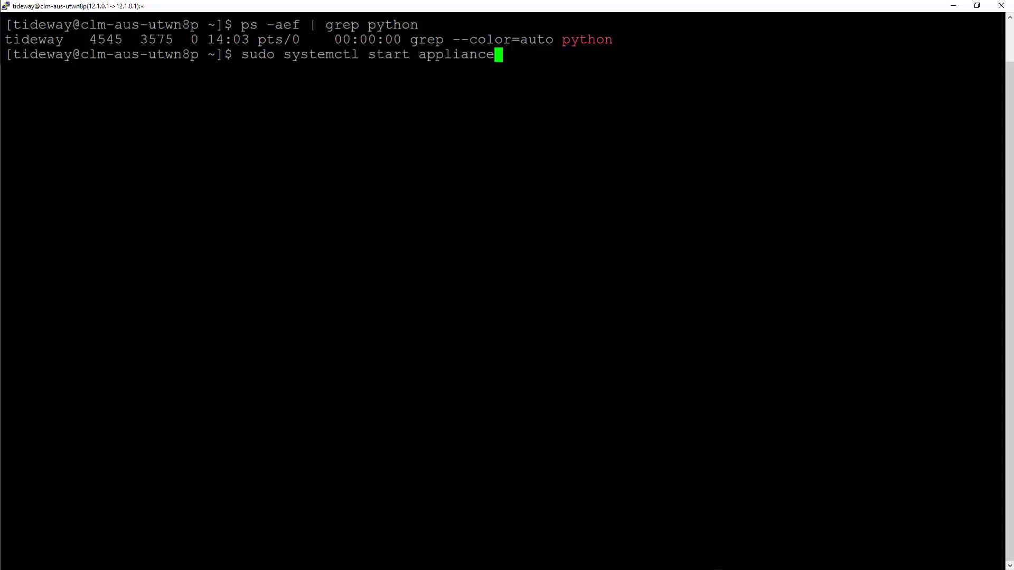
left_click_drag(240, 54, 411, 54)
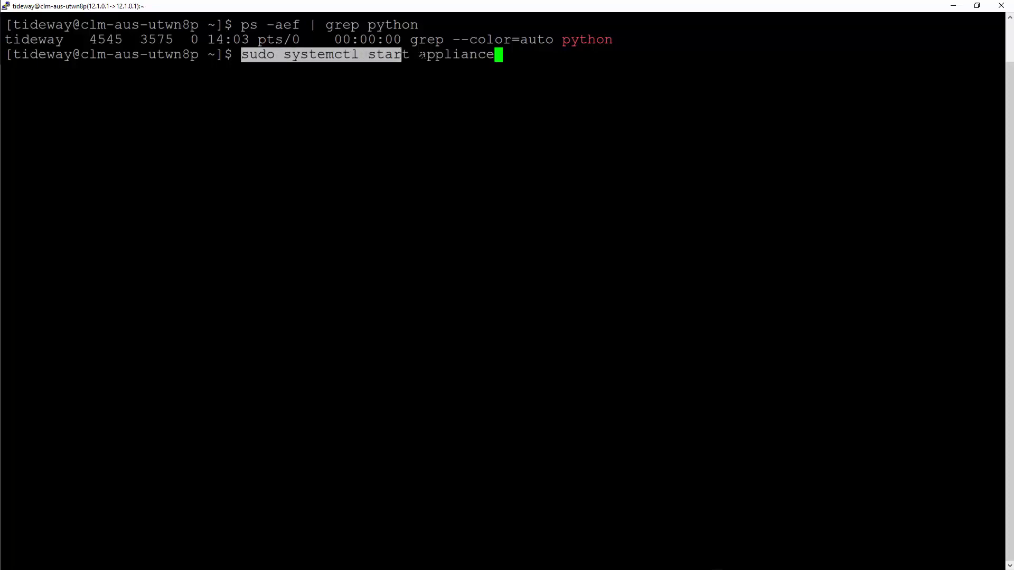
type("sudo systemctl start omniNames")
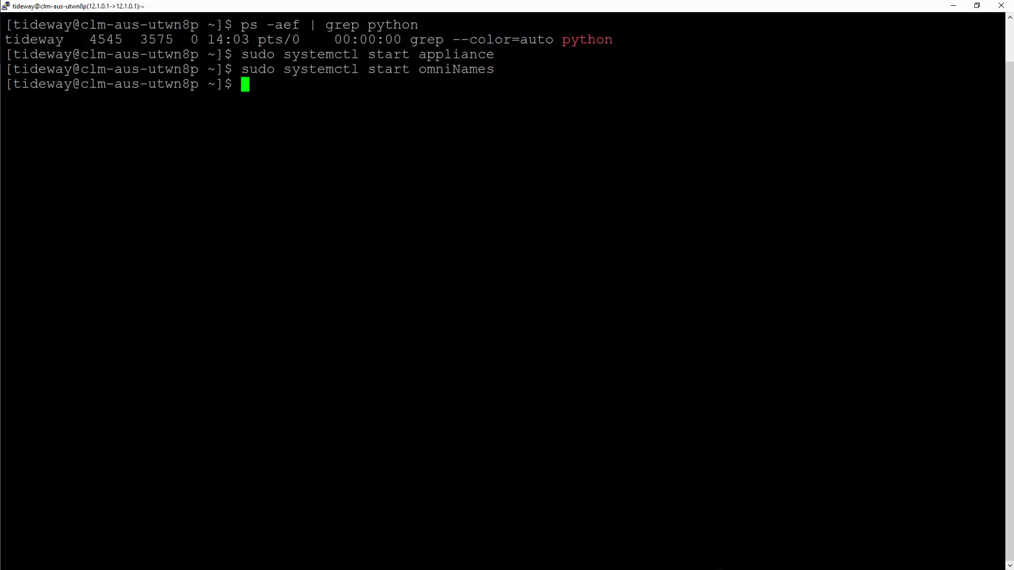
type("sudo systemctl start cluster")
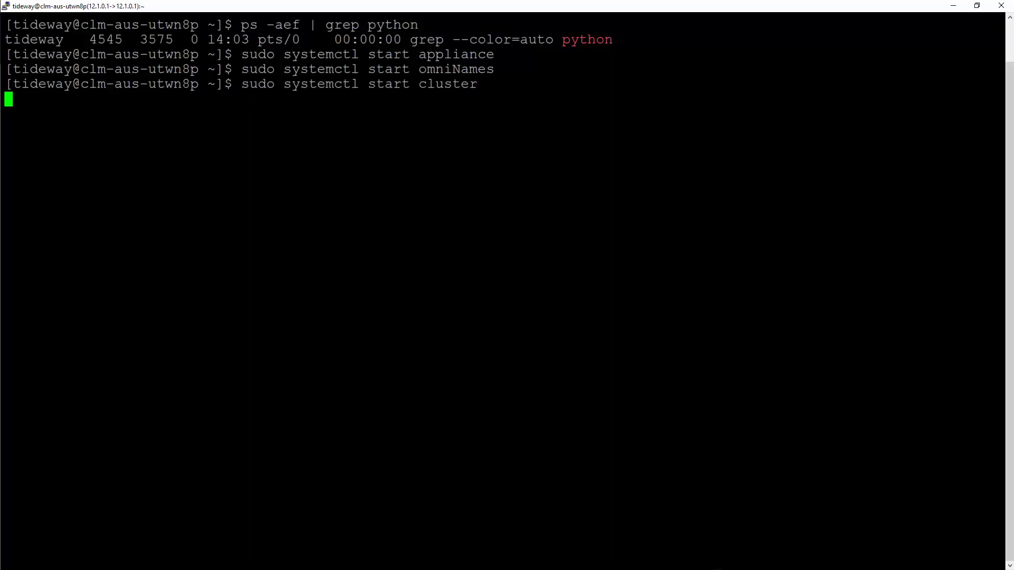
type("tw_service_control --start")
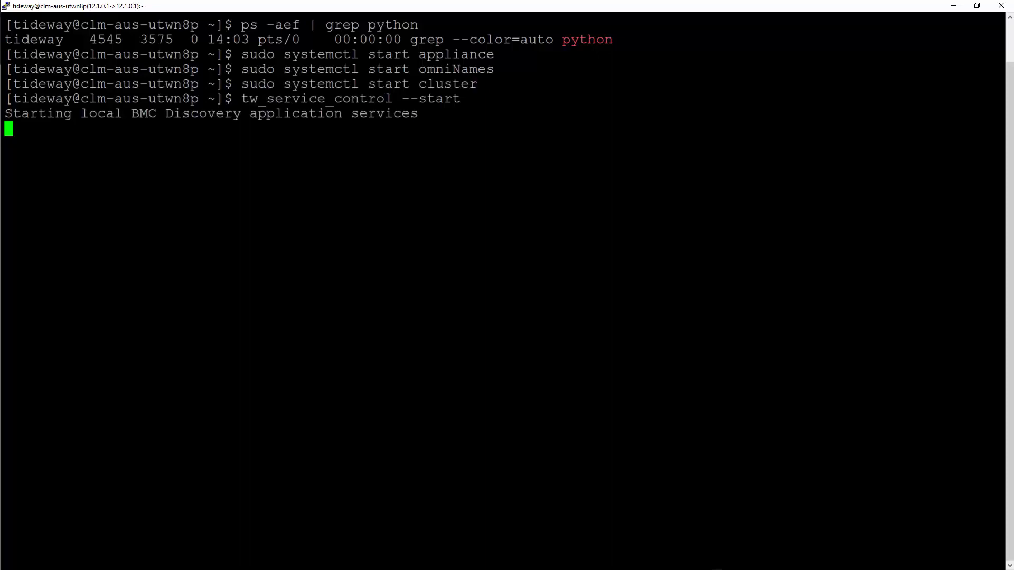